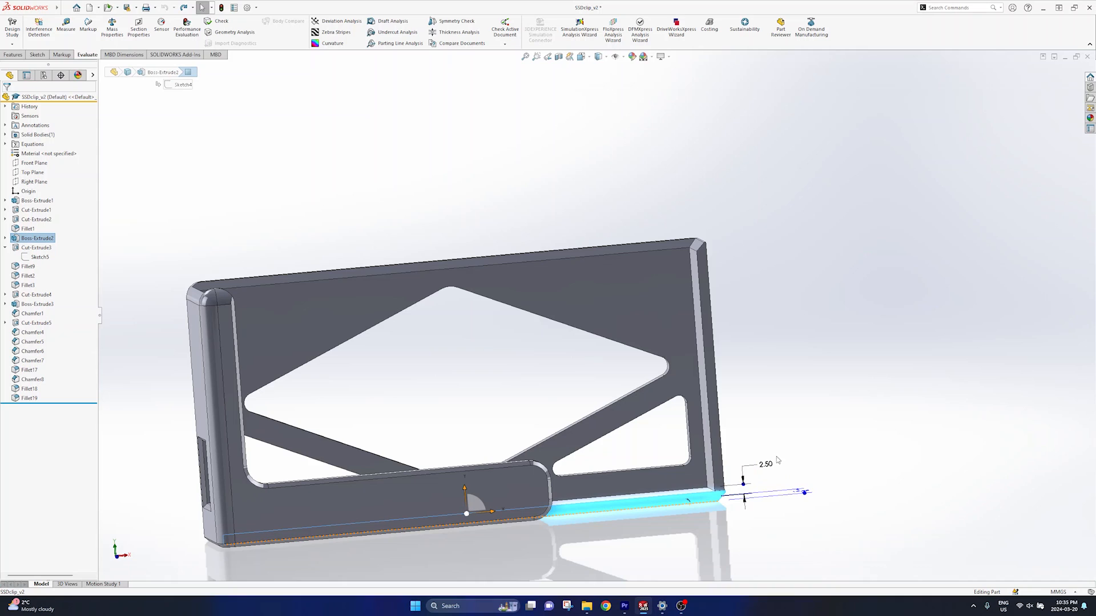
mouse_move(714, 417)
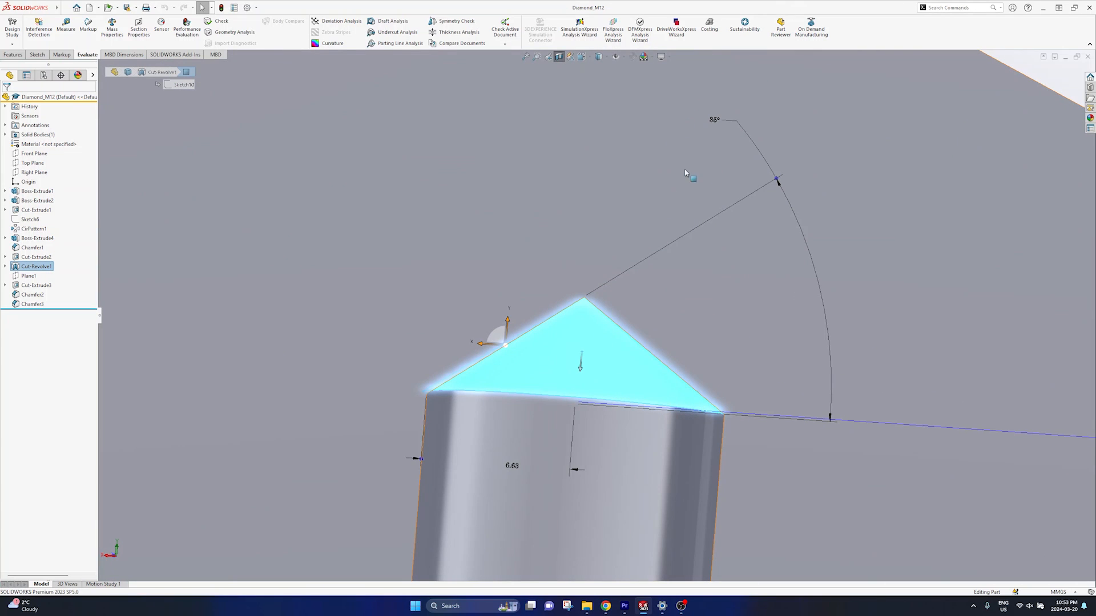
mouse_move(727, 82)
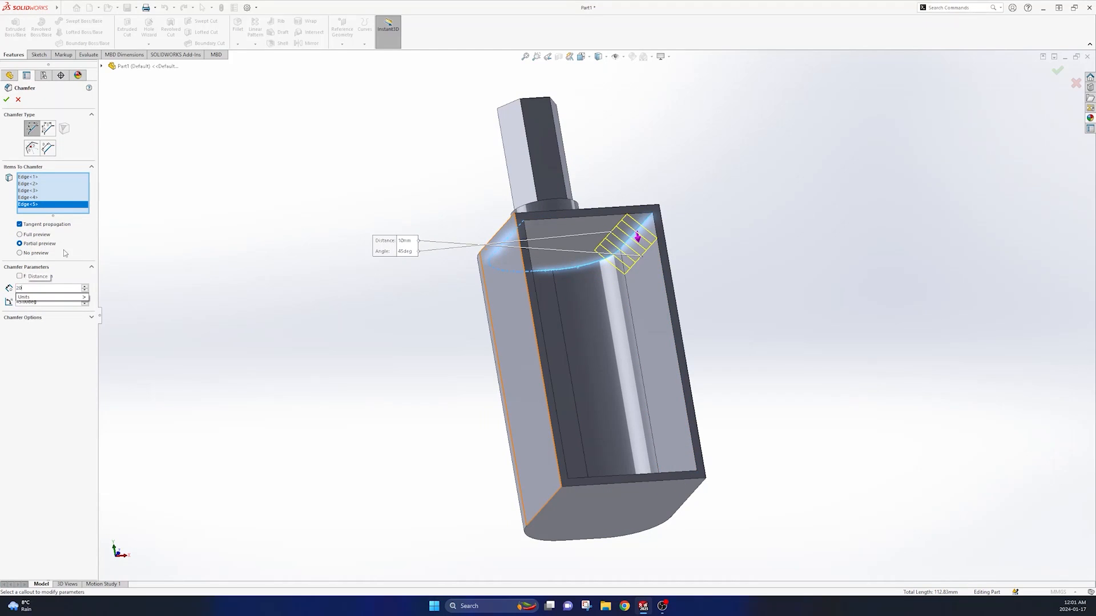
Start the Chamfer feature for the 10 mm, 45° chamfer on the part's edges.
click(7, 100)
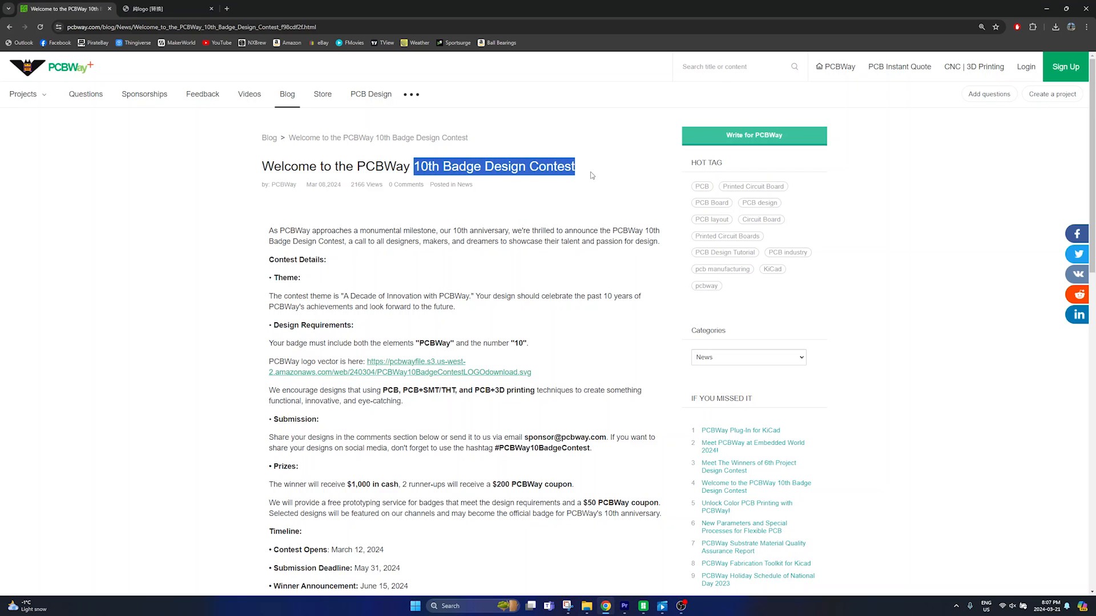
scroll(down, 3)
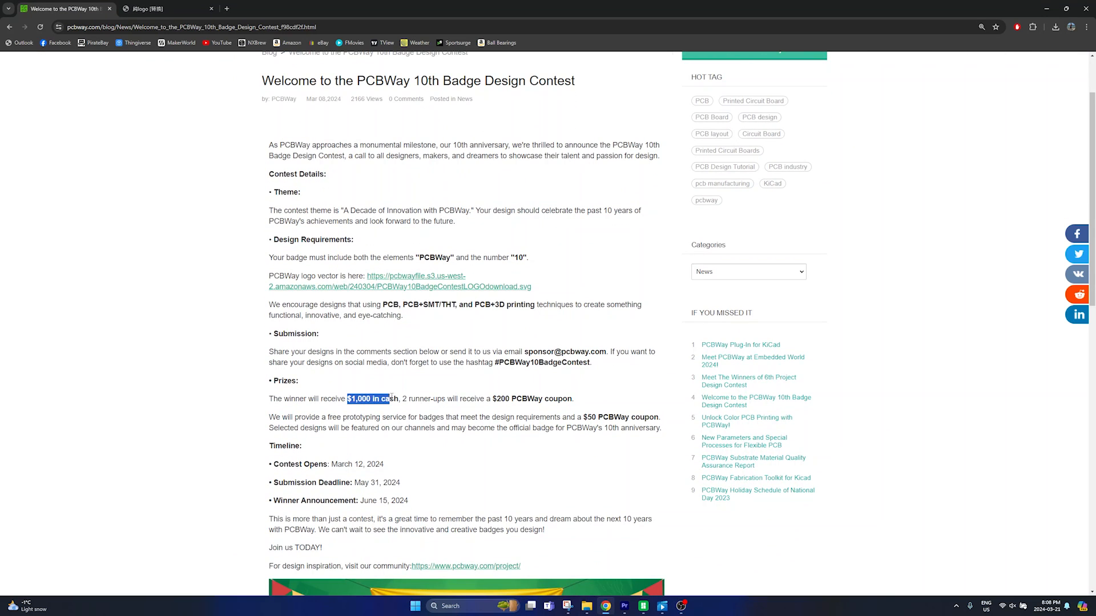
double_click(282, 257)
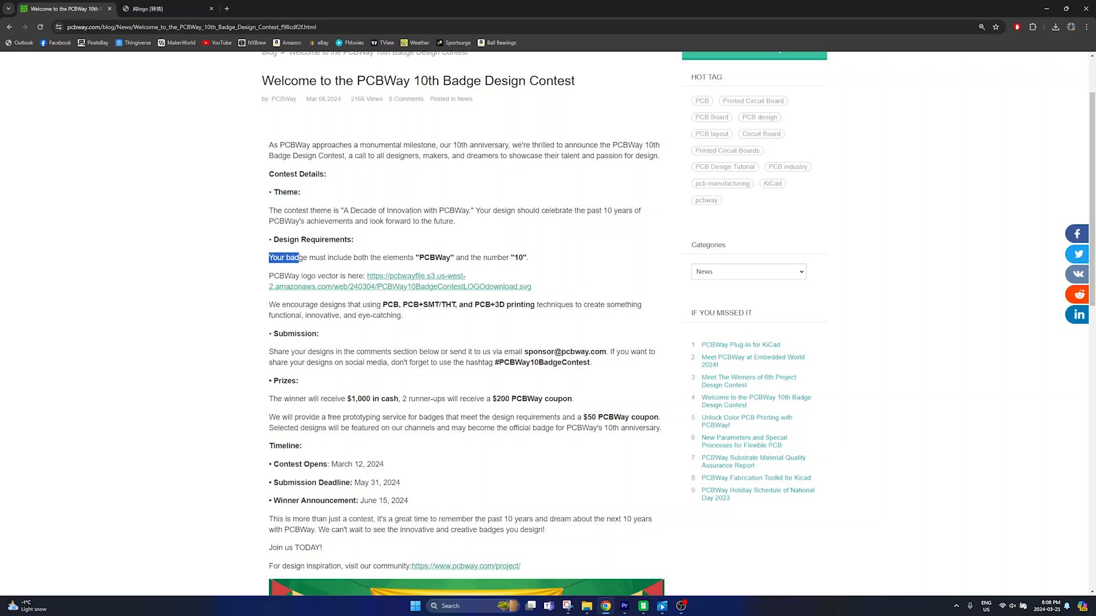
drag(268, 257, 493, 257)
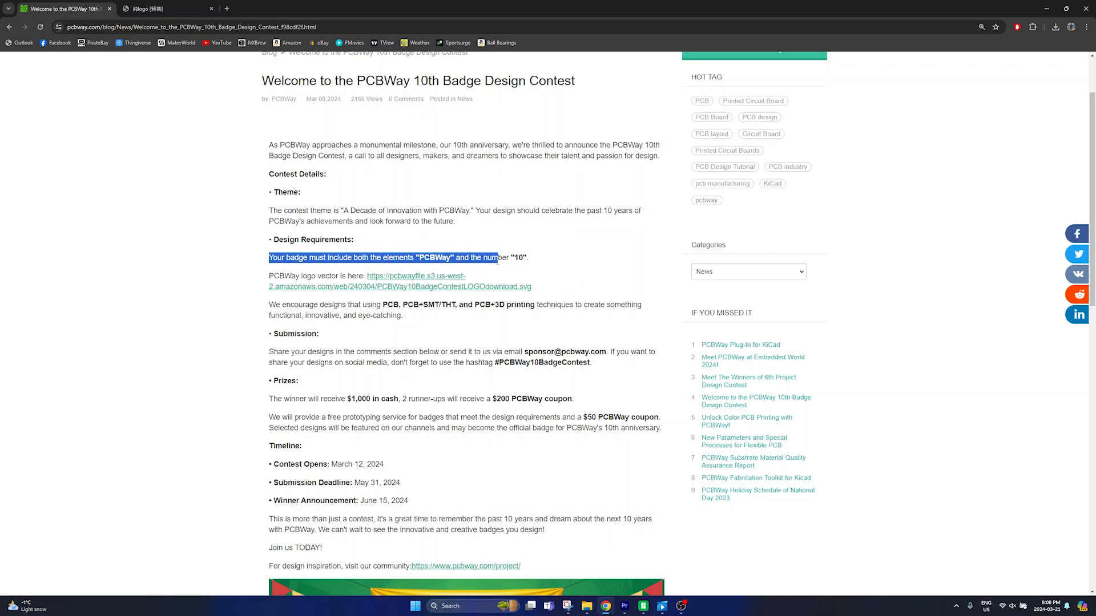
click(419, 293)
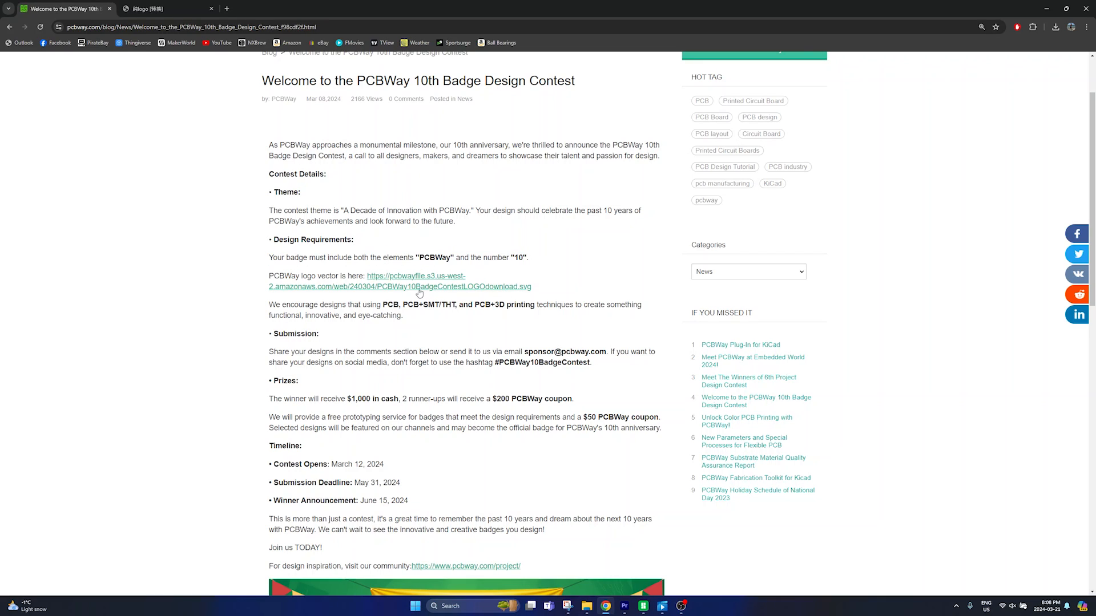
click(400, 281)
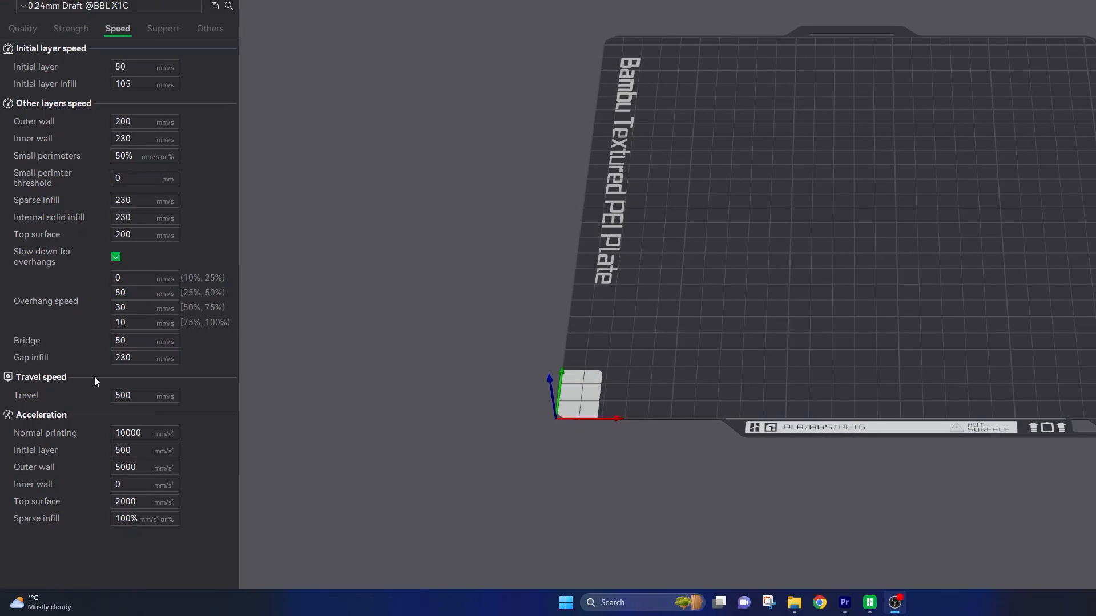
Show the printer's live control panel with camera feed and AMS filament slots.
click(144, 396)
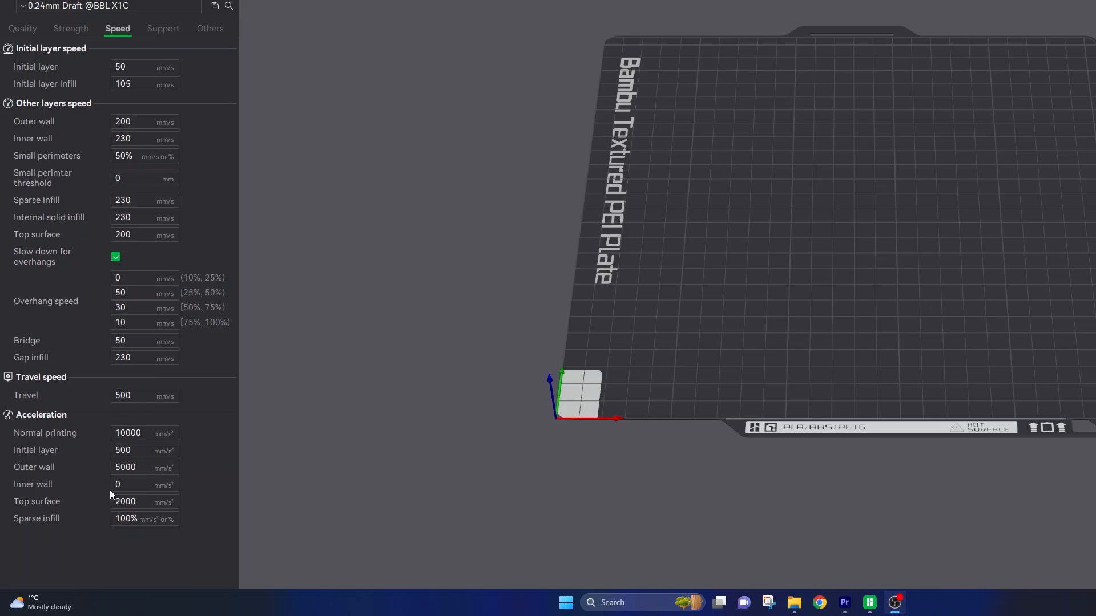
click(143, 503)
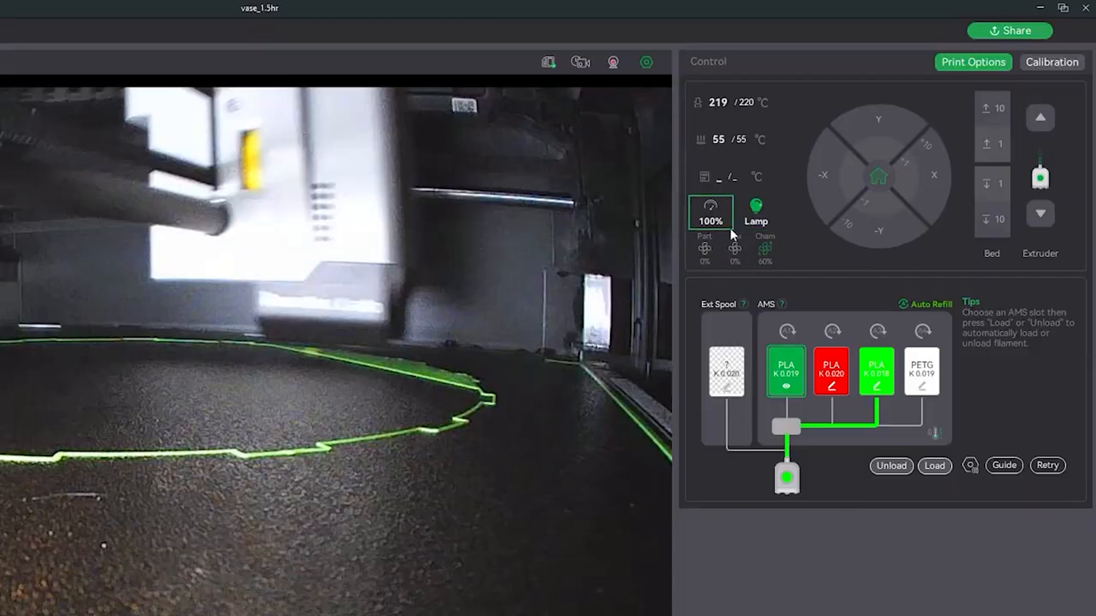
click(710, 212)
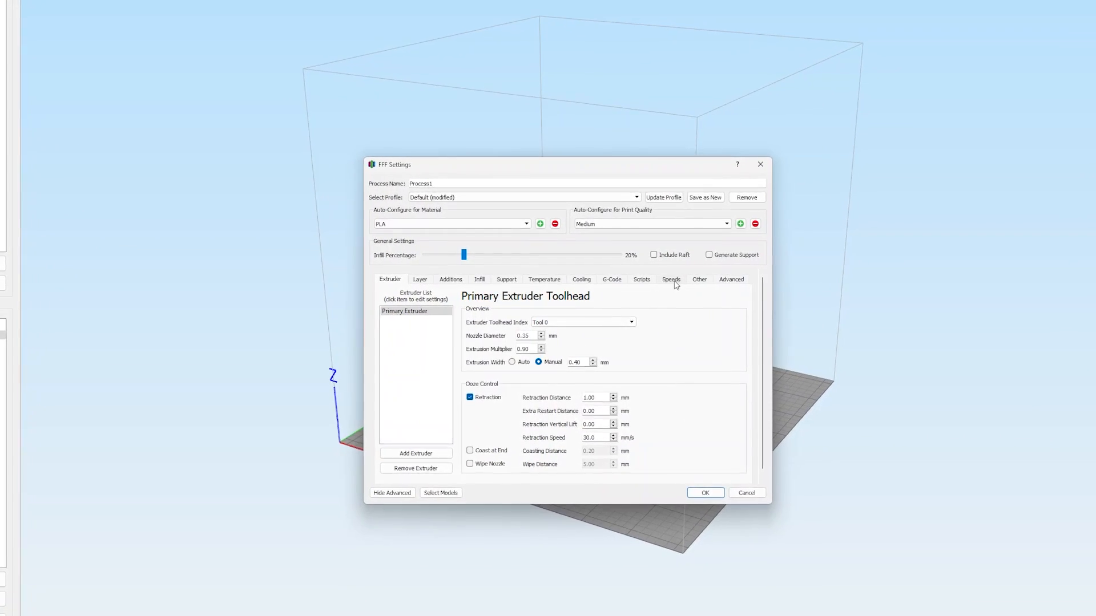
click(670, 279)
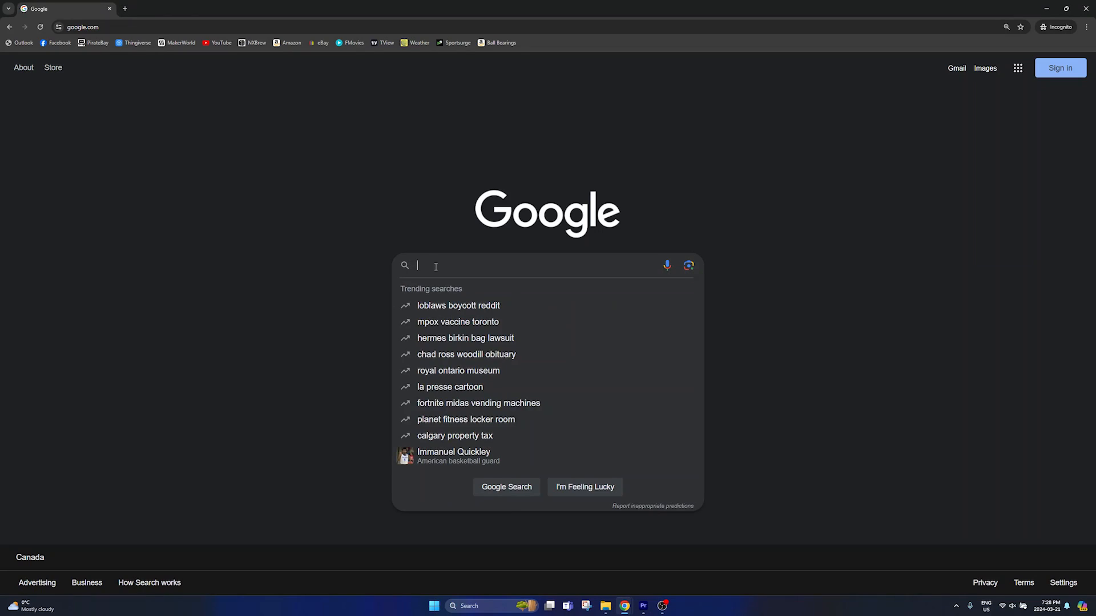
Search Google for 'max print speed ender 3' and read the r/ender3 print speed thread.
text(max print speed ender)
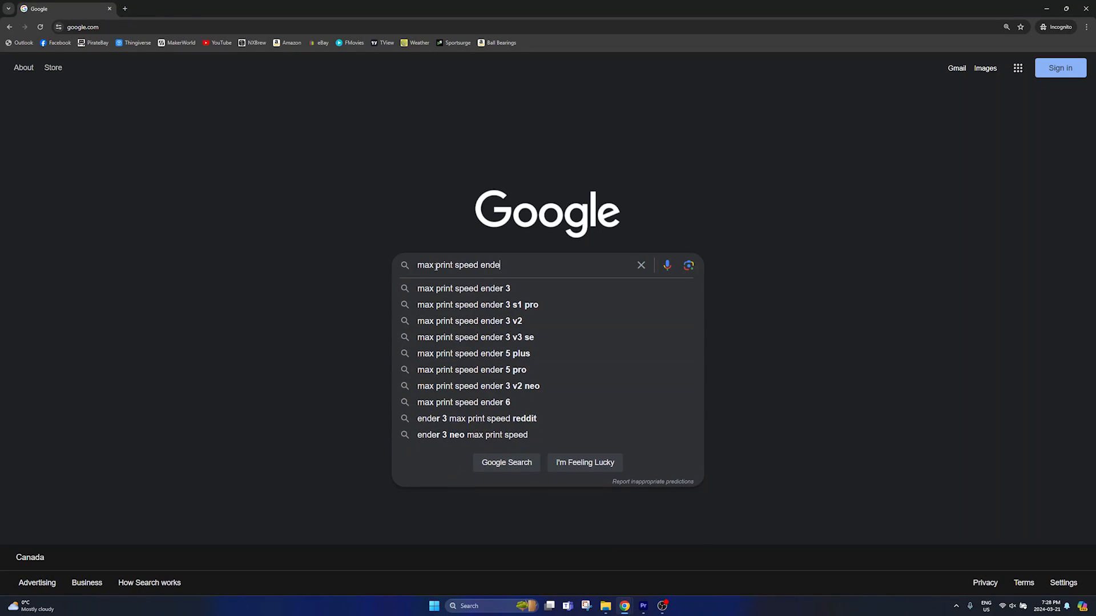
click(463, 288)
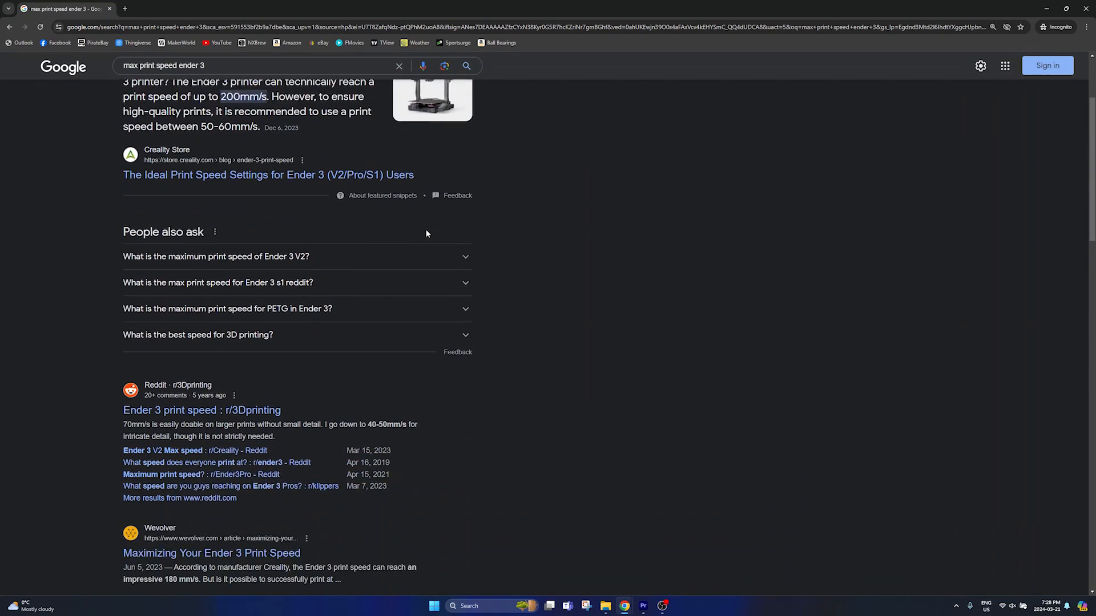
scroll(down, 3)
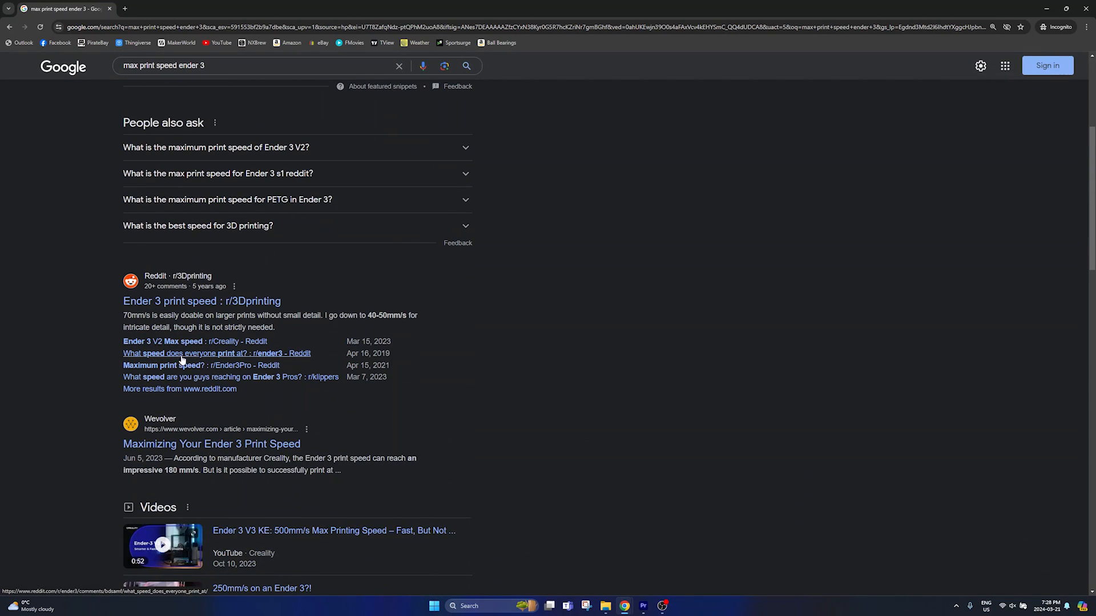
click(217, 352)
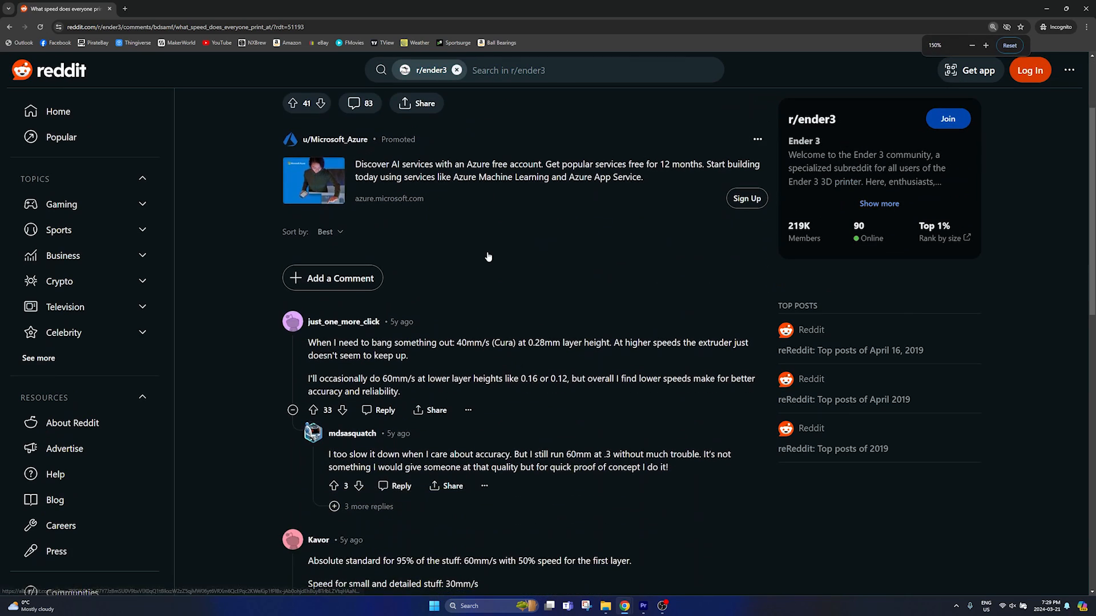
scroll(down, 3)
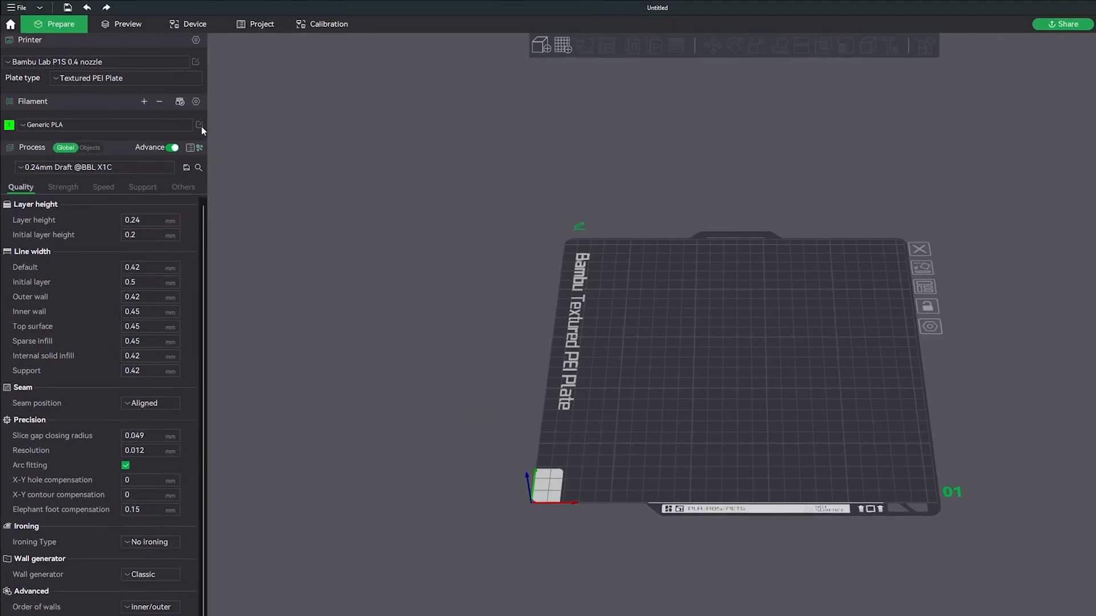
Set Generic PLA nozzle temperature to 240 °C for initial and other layers and confirm.
click(200, 125)
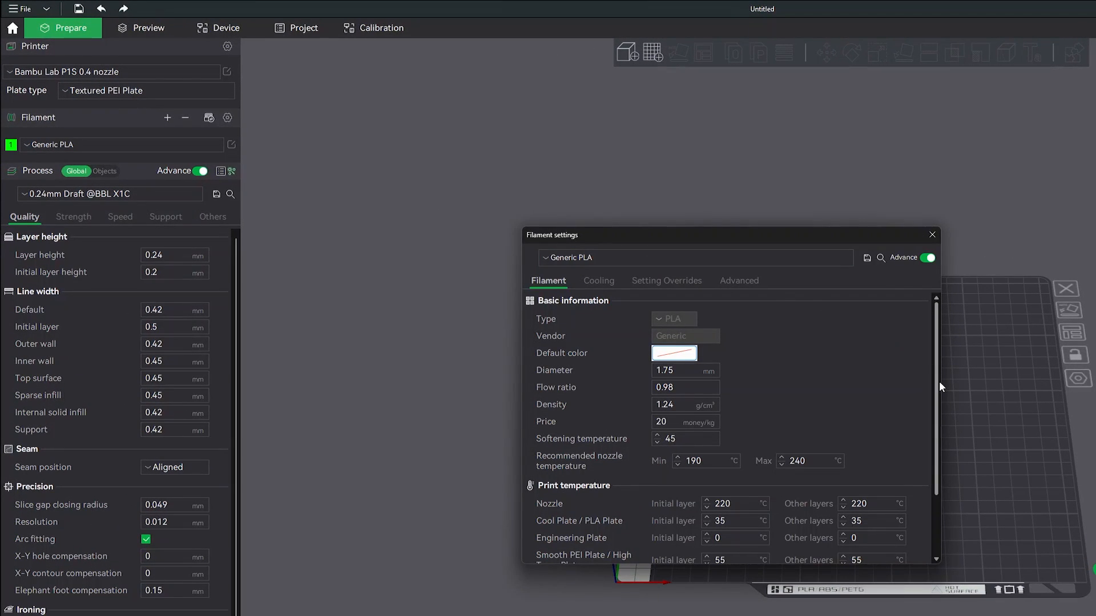
scroll(down, 3)
text(240)
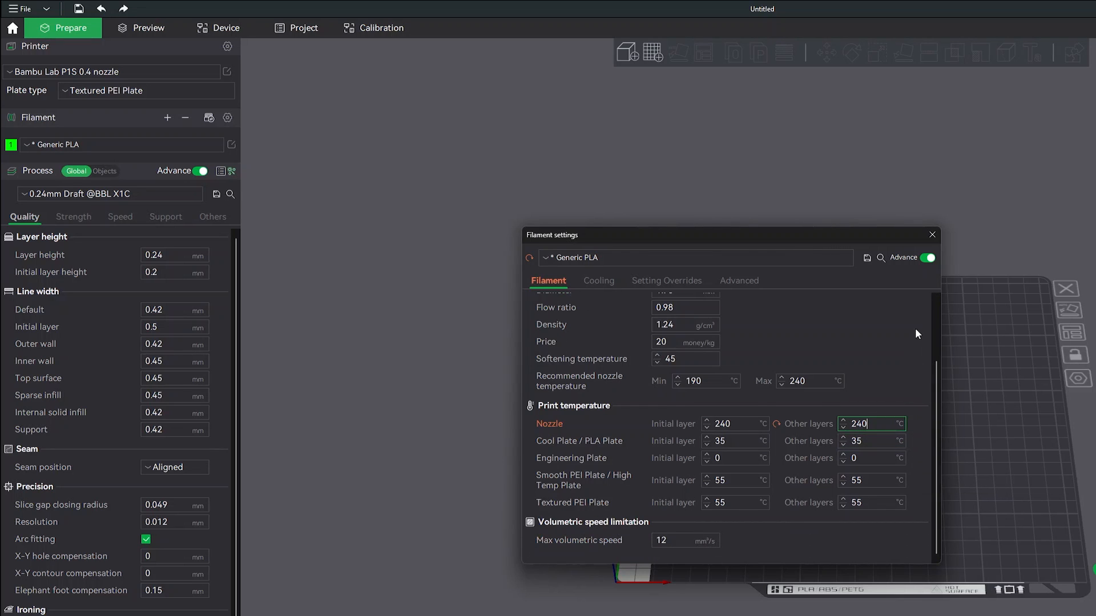
click(931, 234)
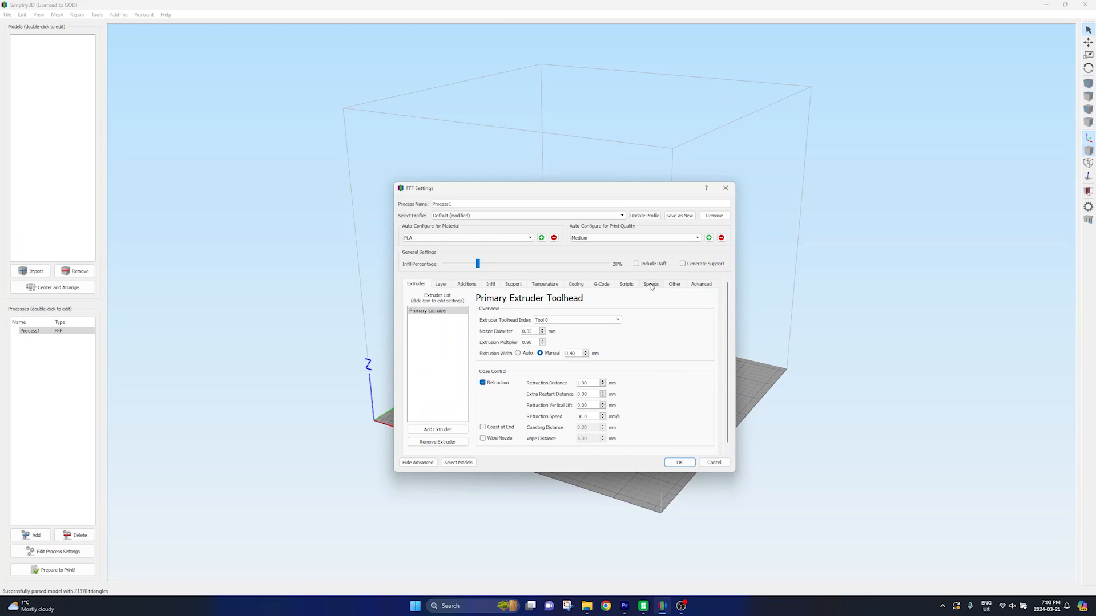
Show the Speeds settings with the 80 mm/s default printing speed.
click(650, 284)
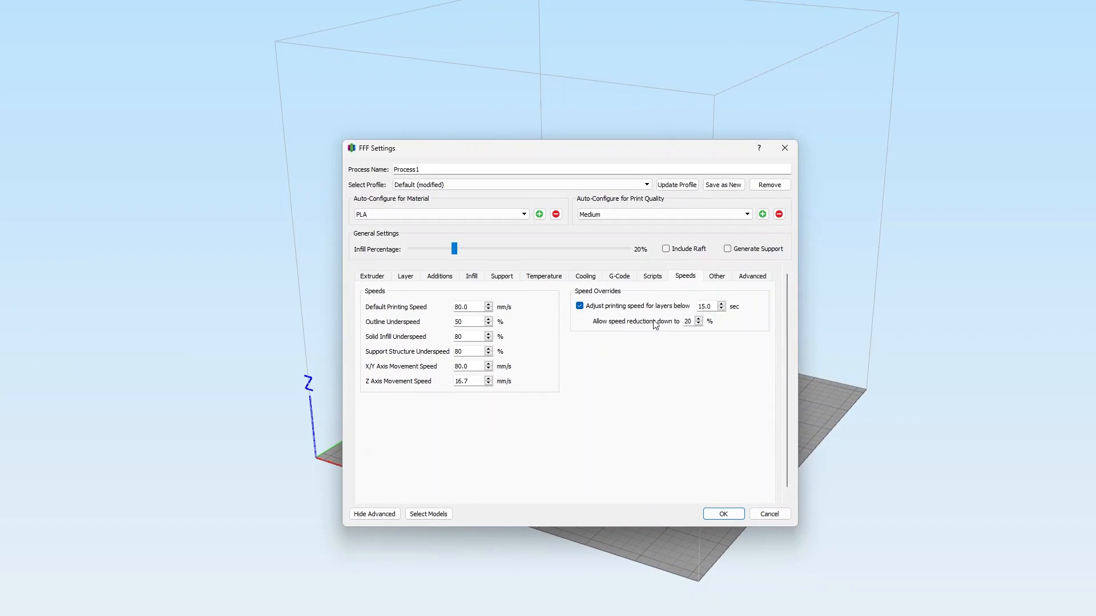
click(697, 318)
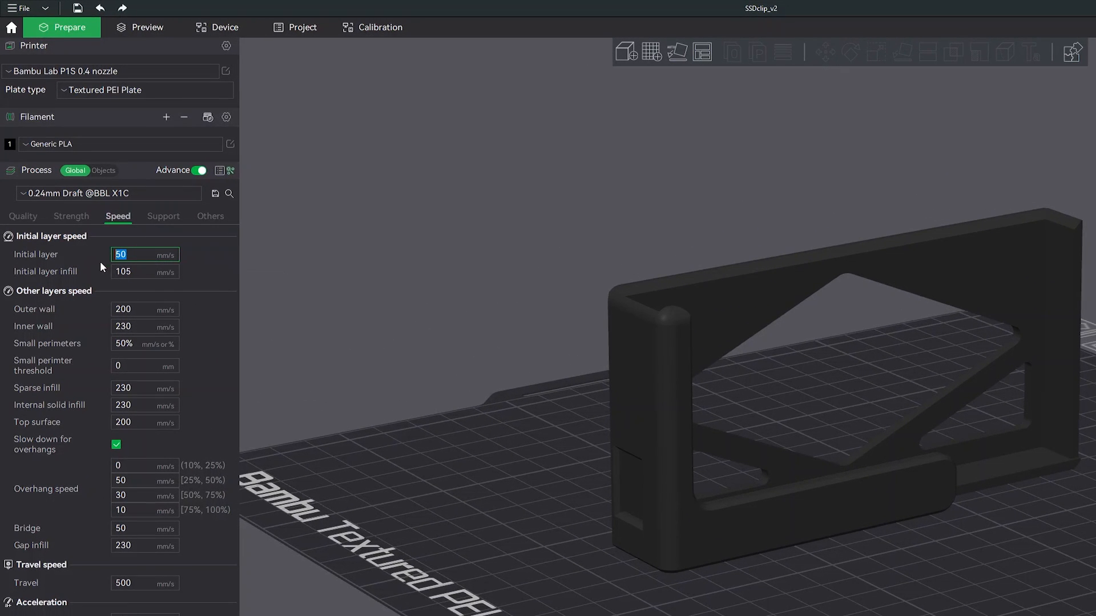
Set initial layer speed to 100 mm/s and outer wall speed to 300 mm/s.
text(100)
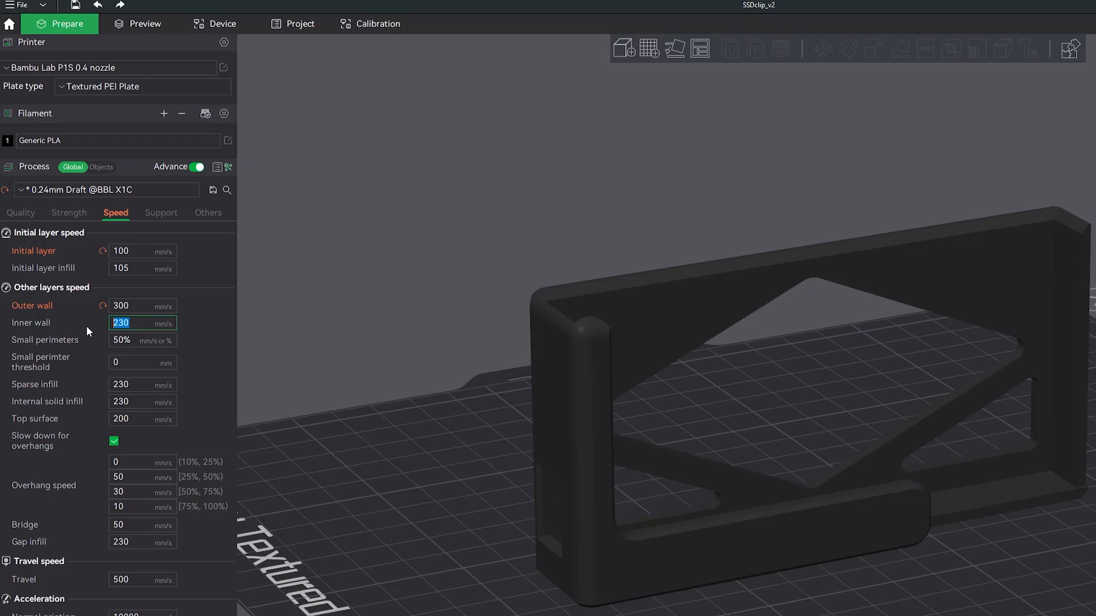
text(300)
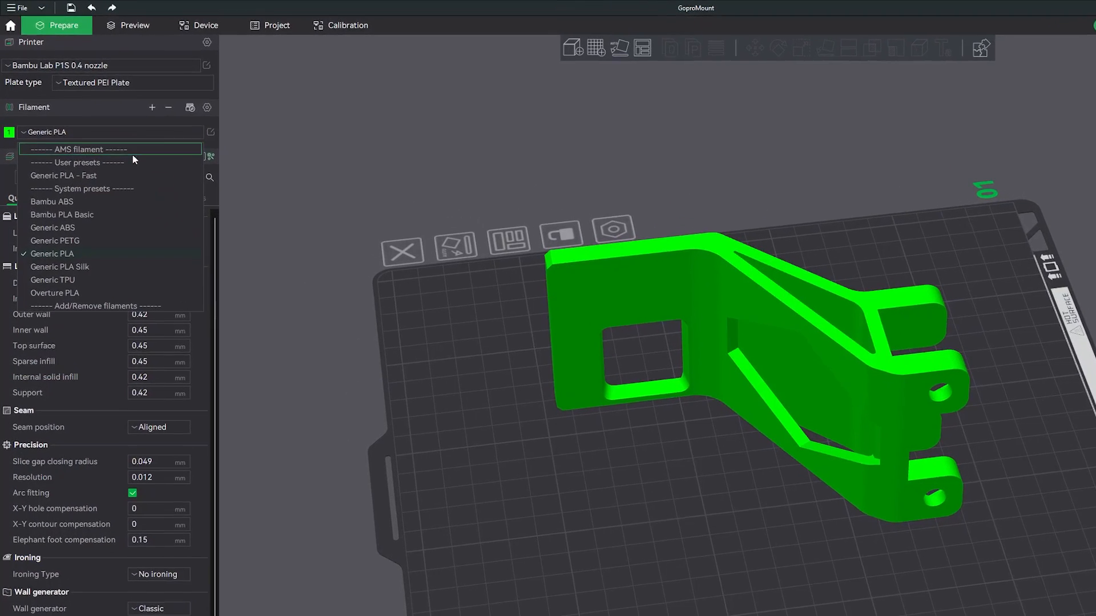
Review the Bambu PLA Basic filament settings and close them.
click(62, 215)
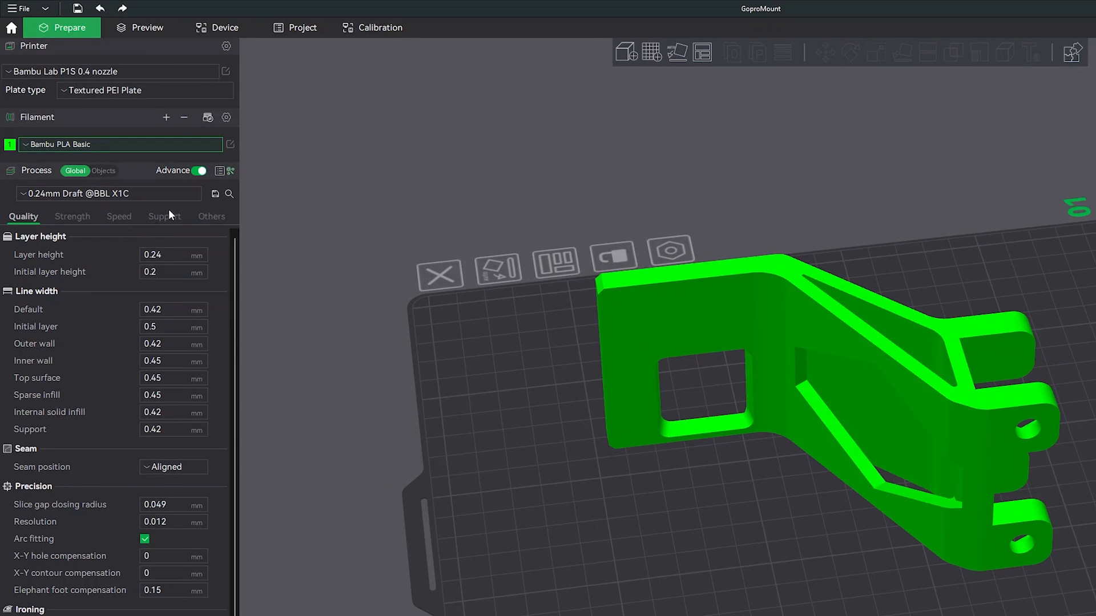
click(229, 145)
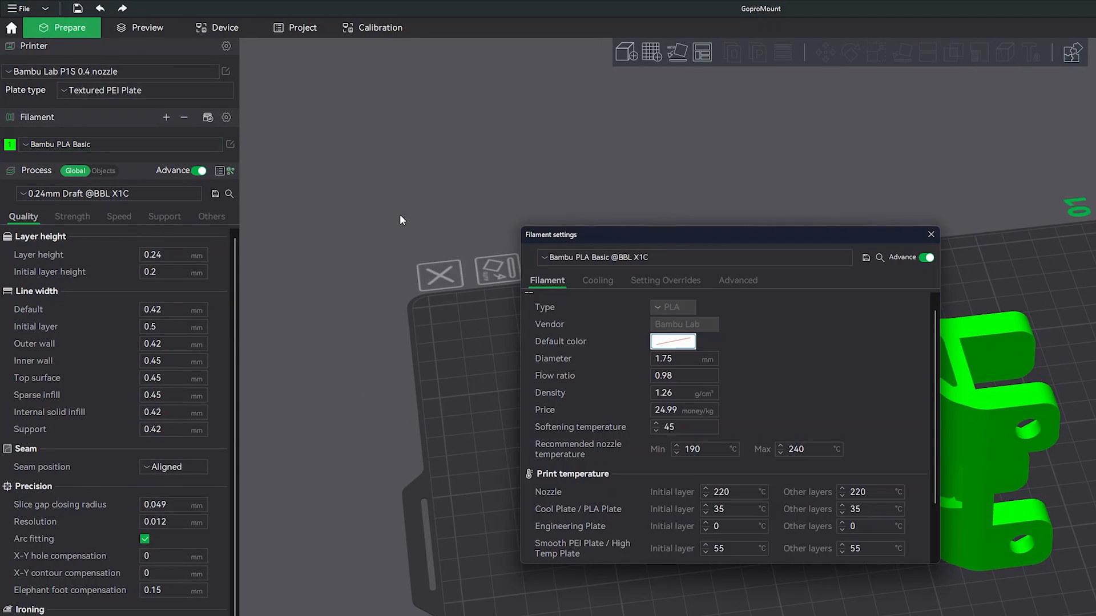
scroll(down, 3)
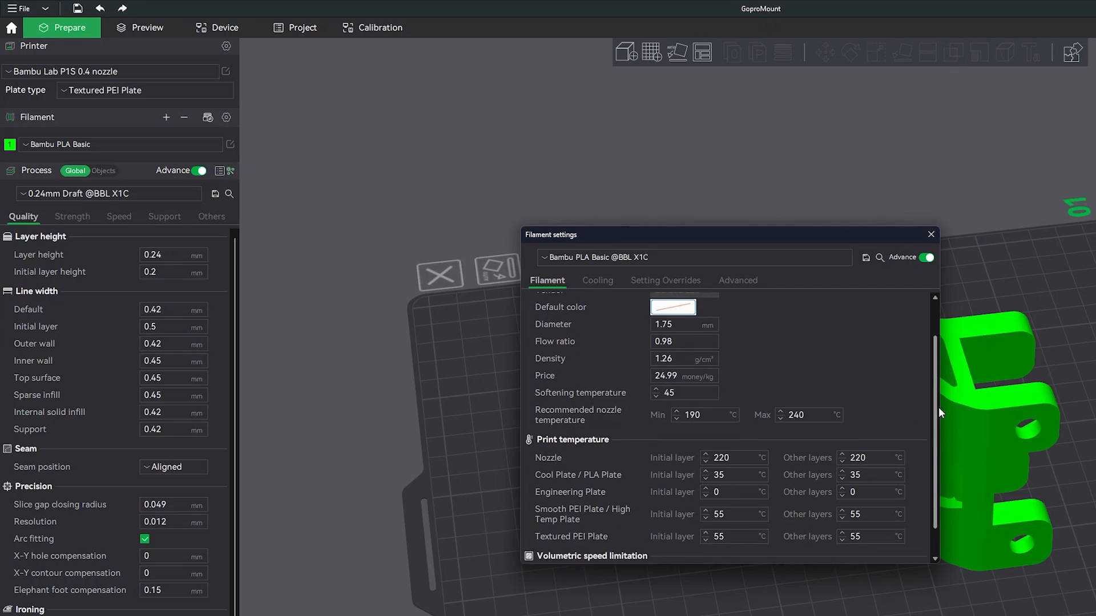
scroll(down, 3)
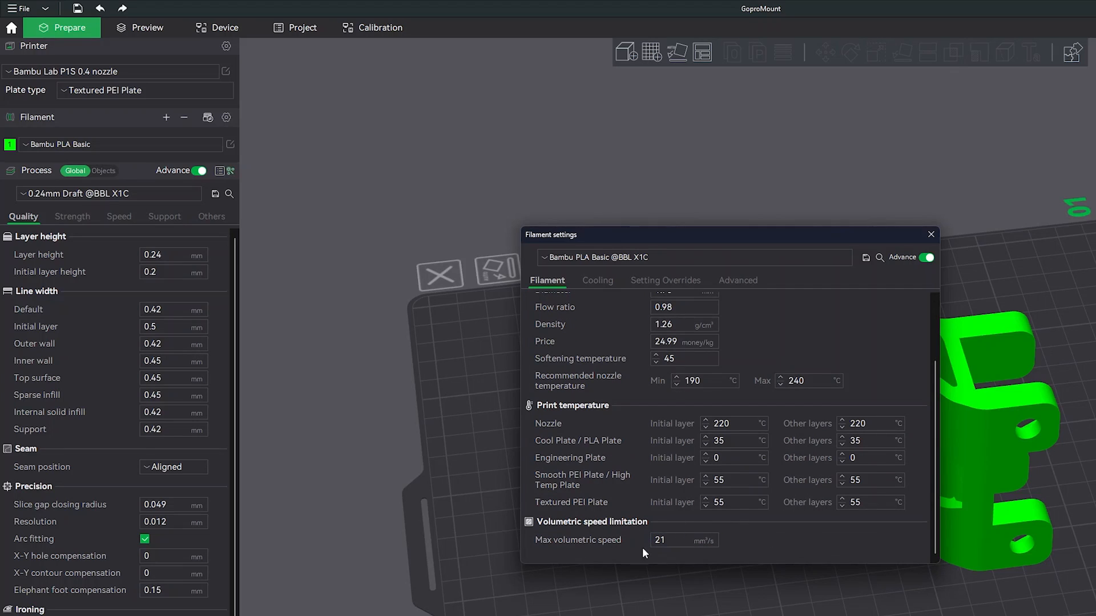
mouse_move(913, 482)
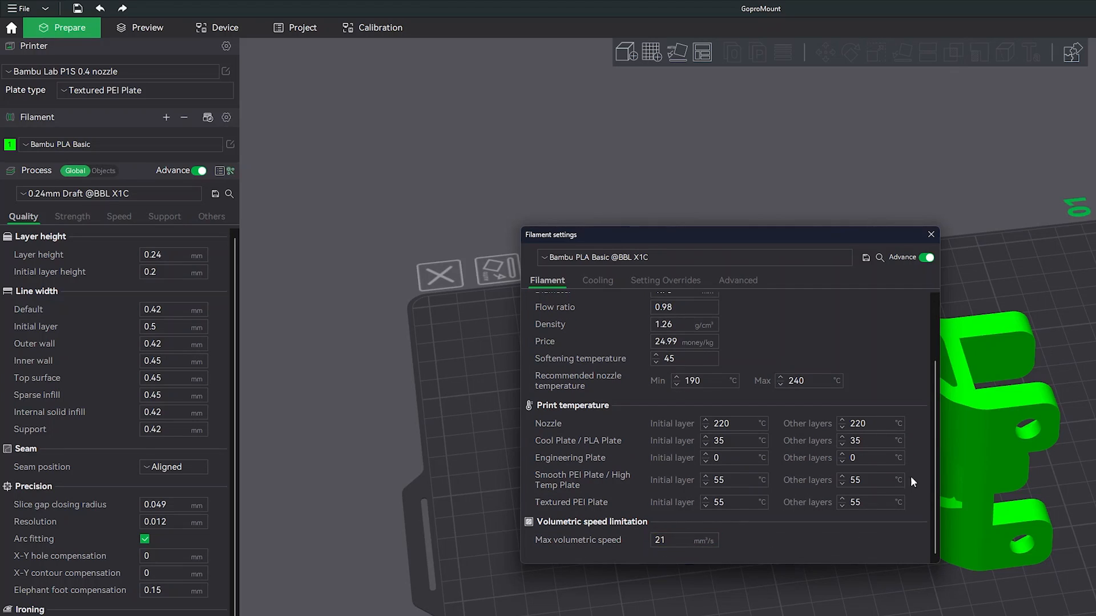
click(930, 234)
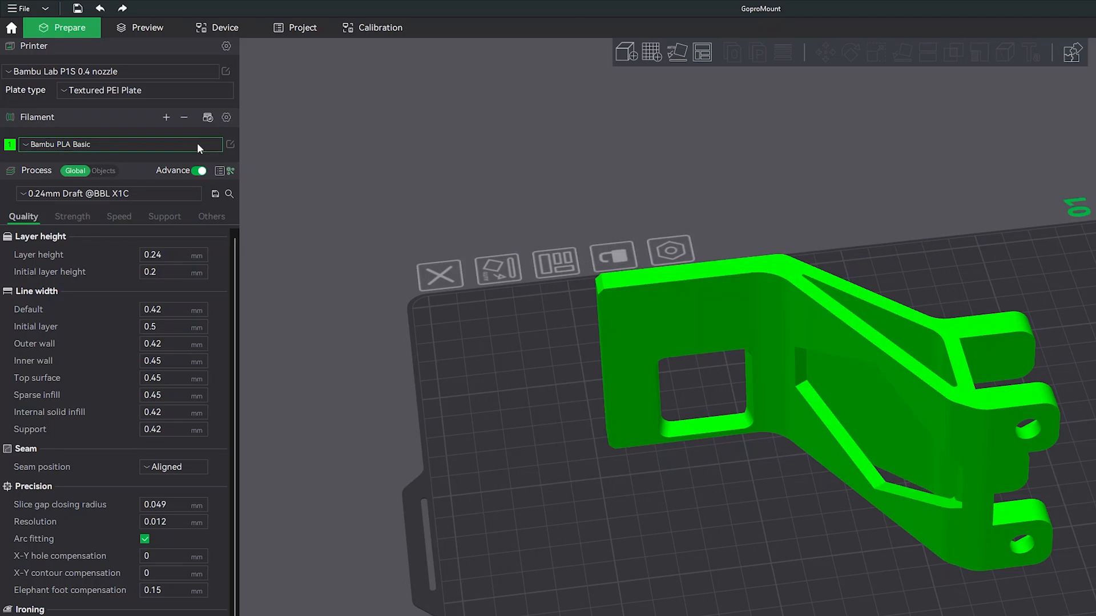
Switch to Generic PLA and set its max volumetric speed to 21 mm³/s.
click(119, 145)
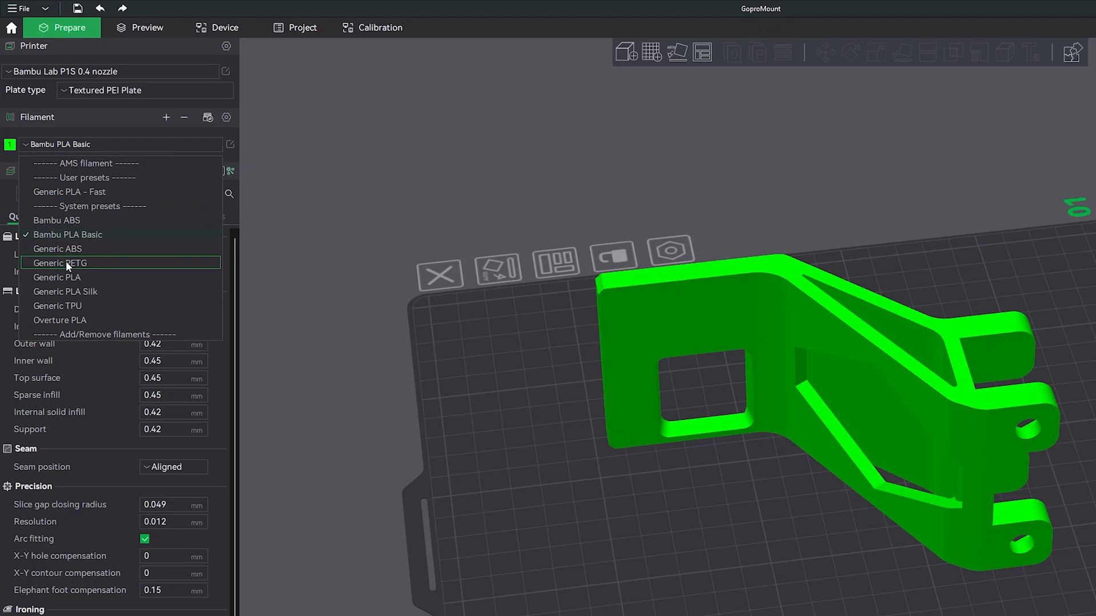
click(57, 276)
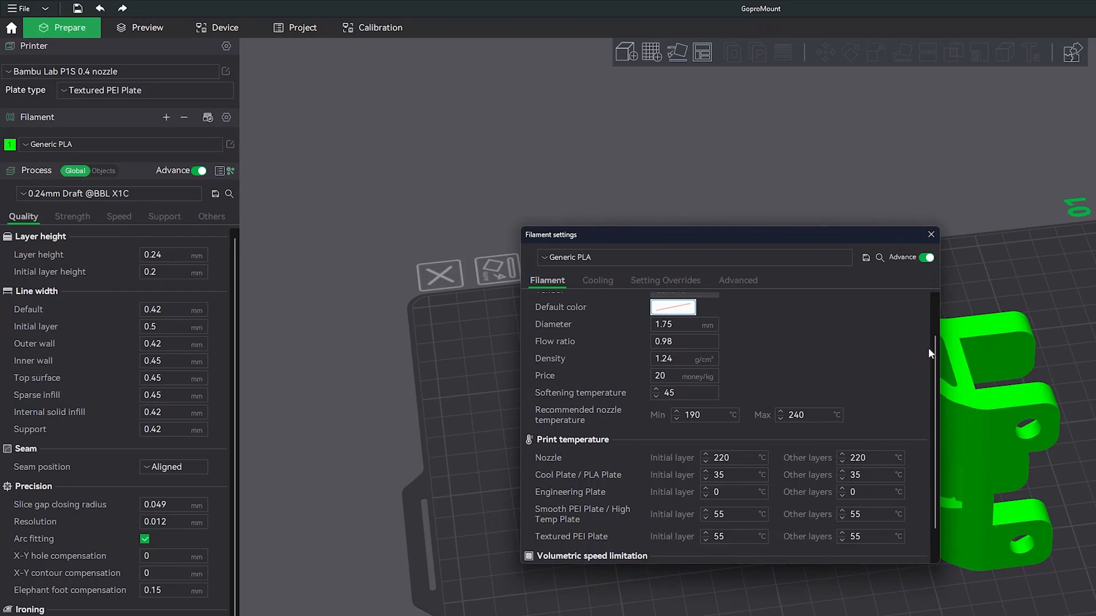
scroll(down, 3)
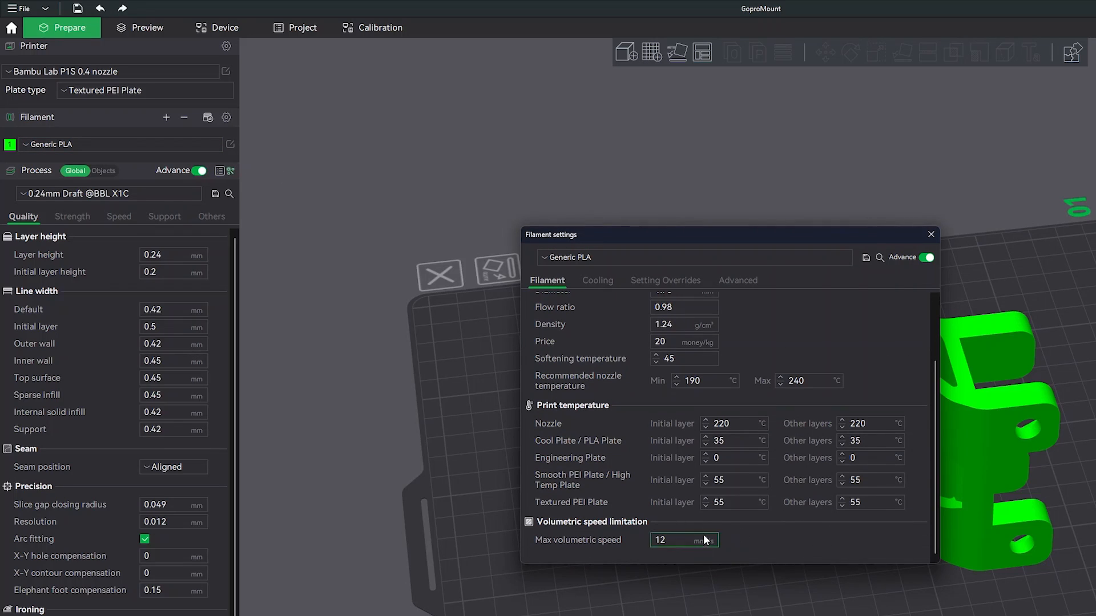
triple_click(684, 540)
text(21)
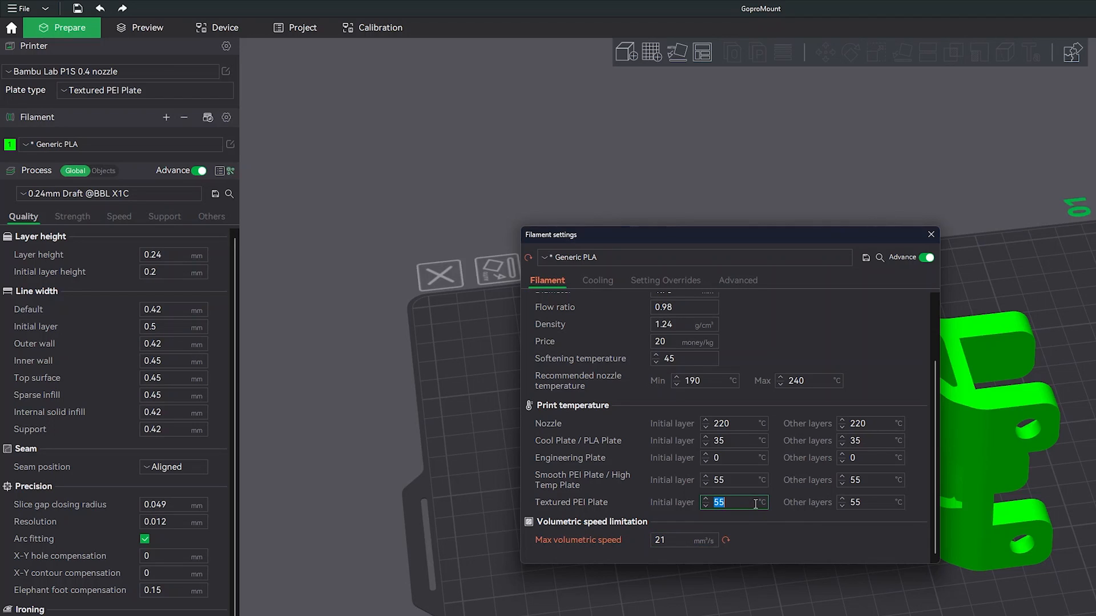
click(931, 234)
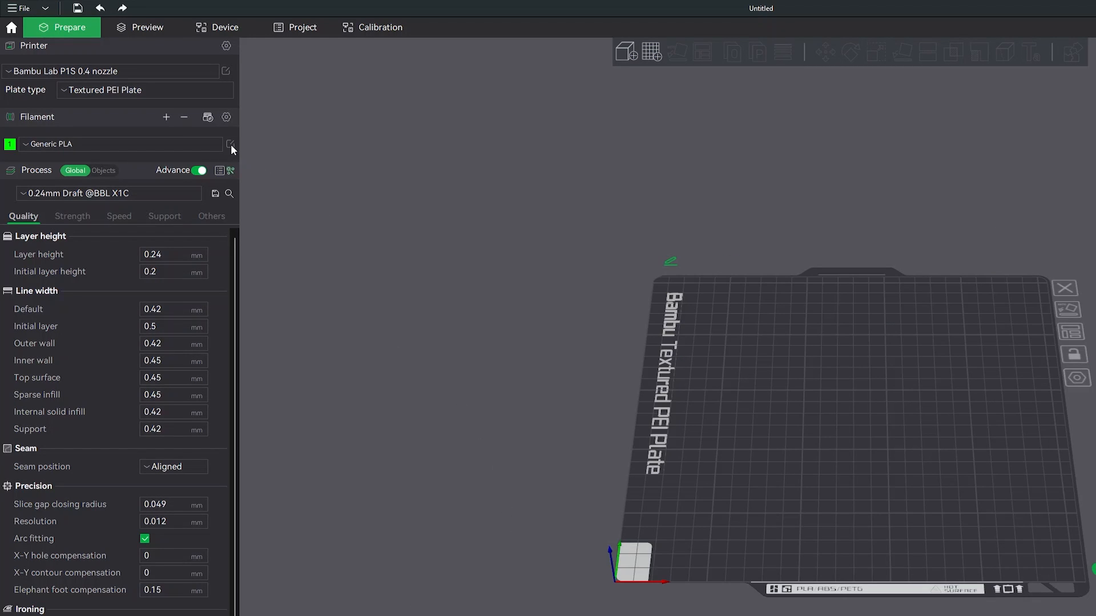
Raise Generic PLA nozzle temperature to 240 °C for first and later layers.
click(229, 144)
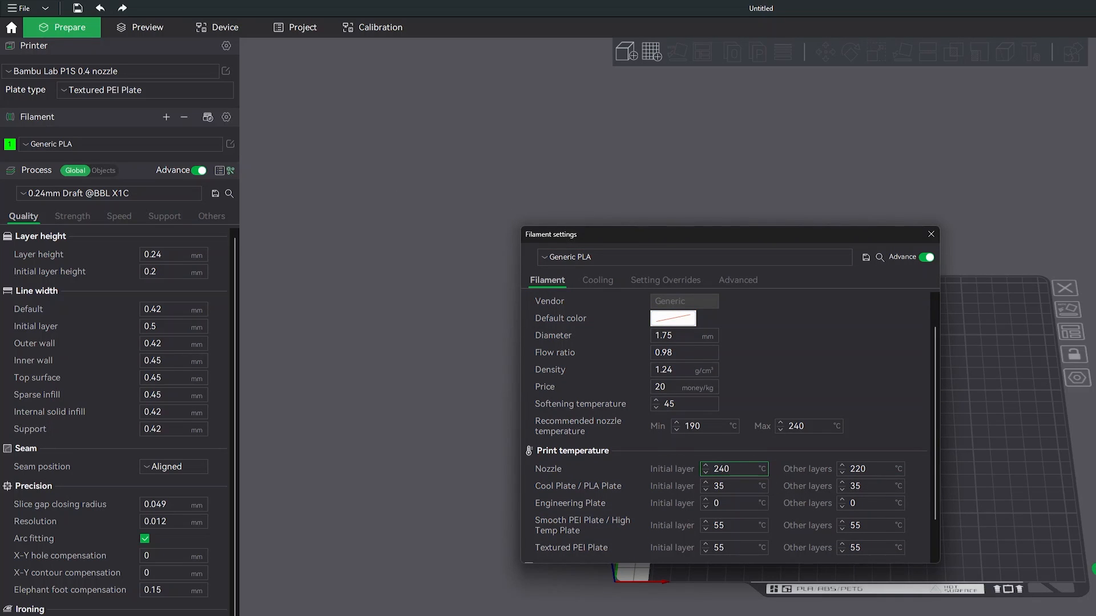
click(869, 468)
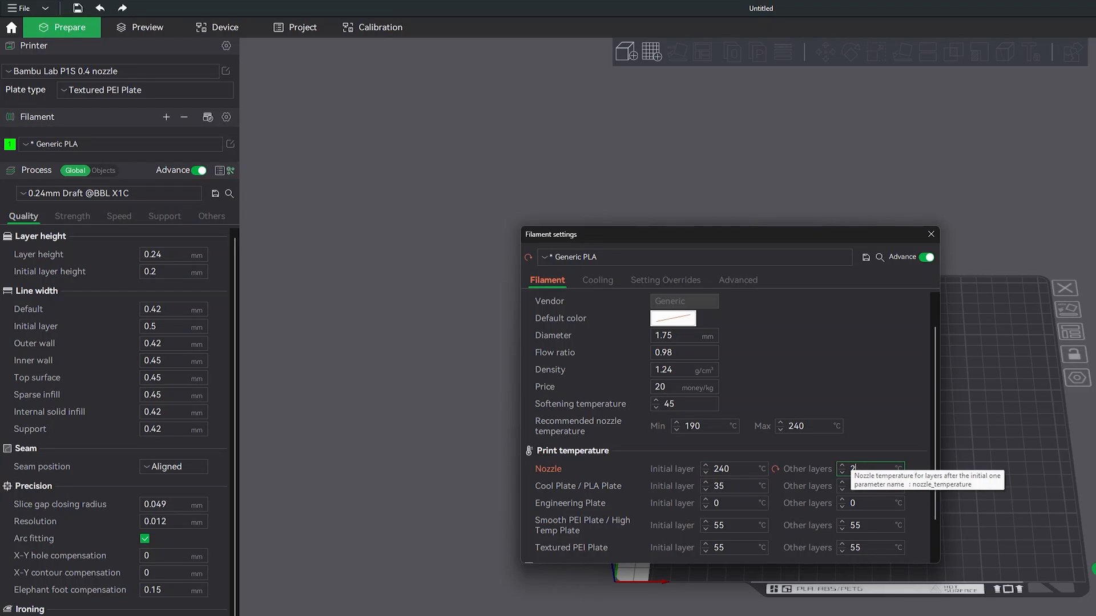
scroll(down, 3)
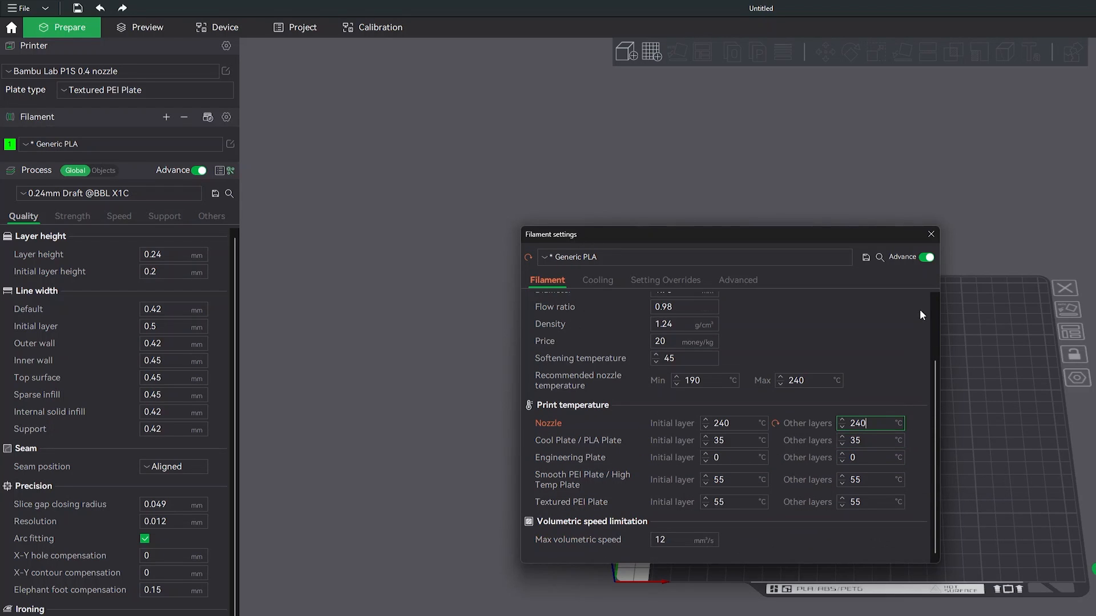
click(930, 234)
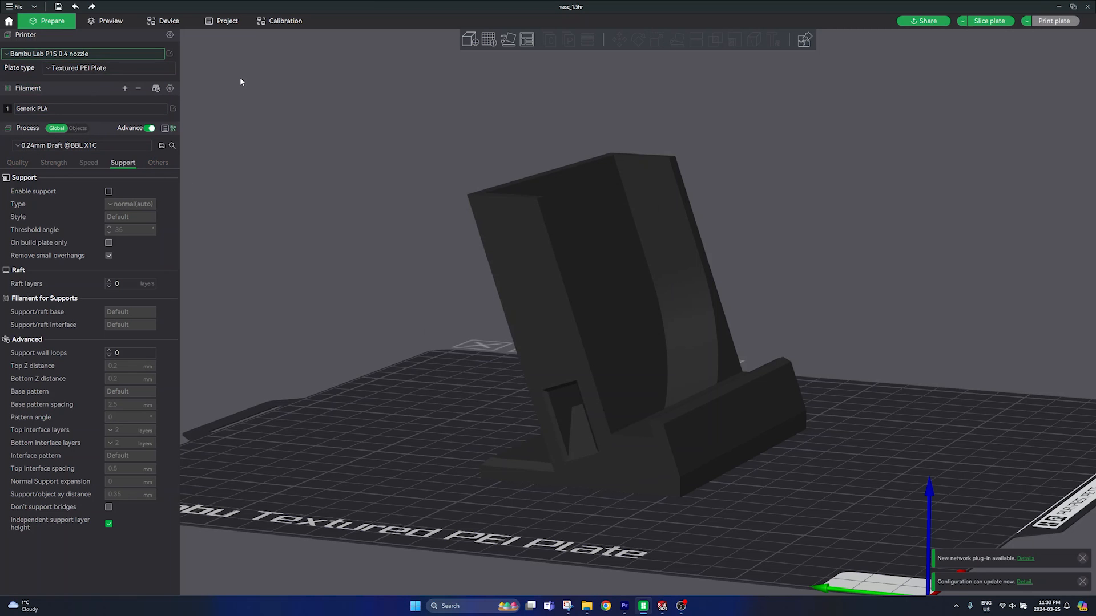
Switch to the Bambu Lab P1S 0.6 nozzle printer with the 0.36mm Standard process preset.
click(84, 53)
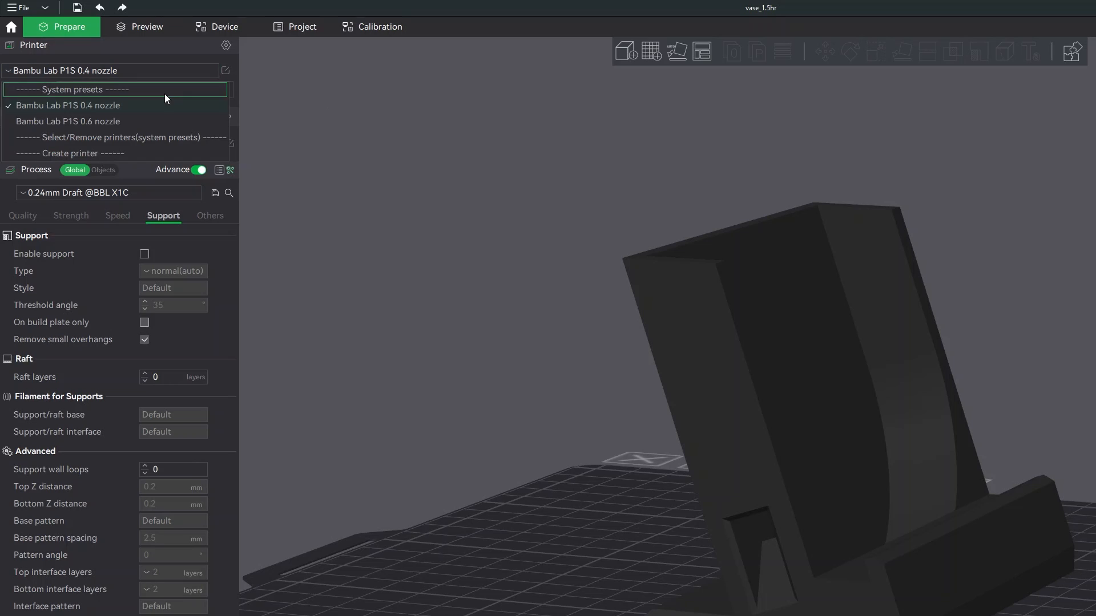
click(67, 121)
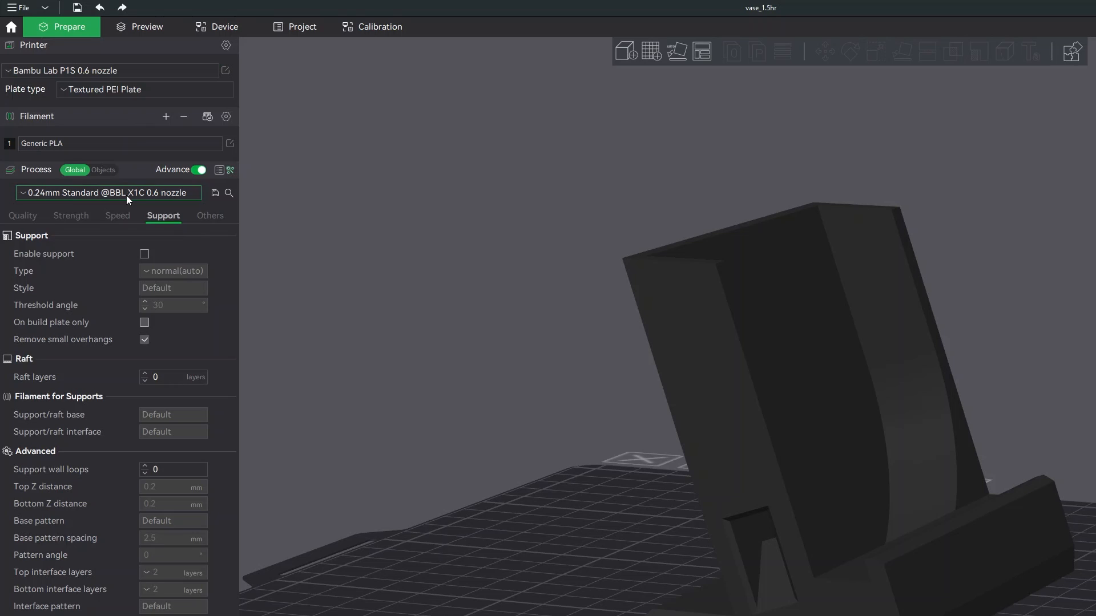
click(108, 192)
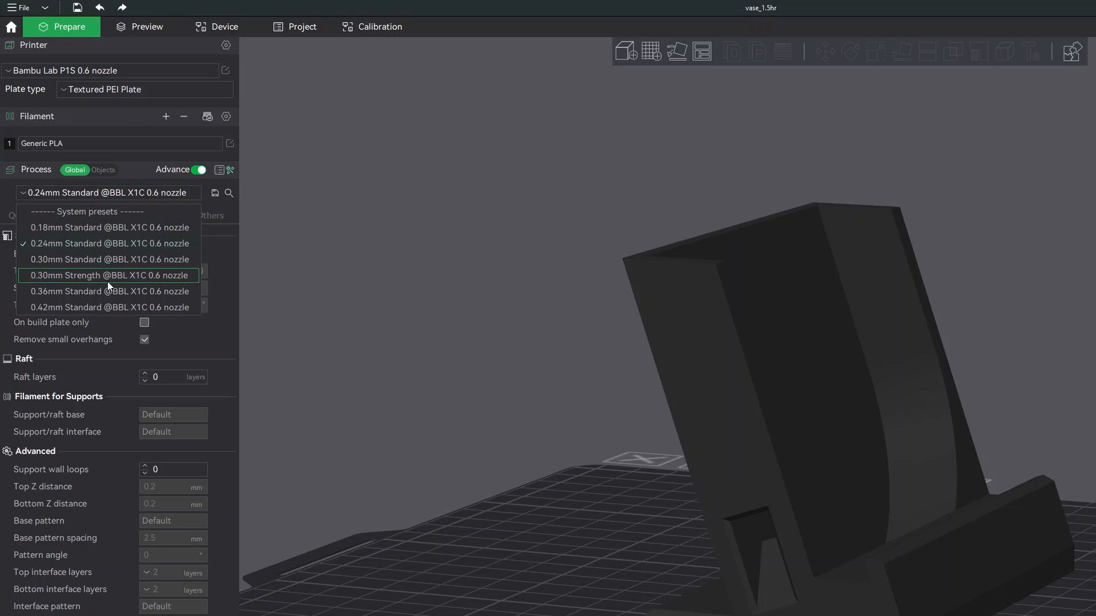
mouse_move(42, 291)
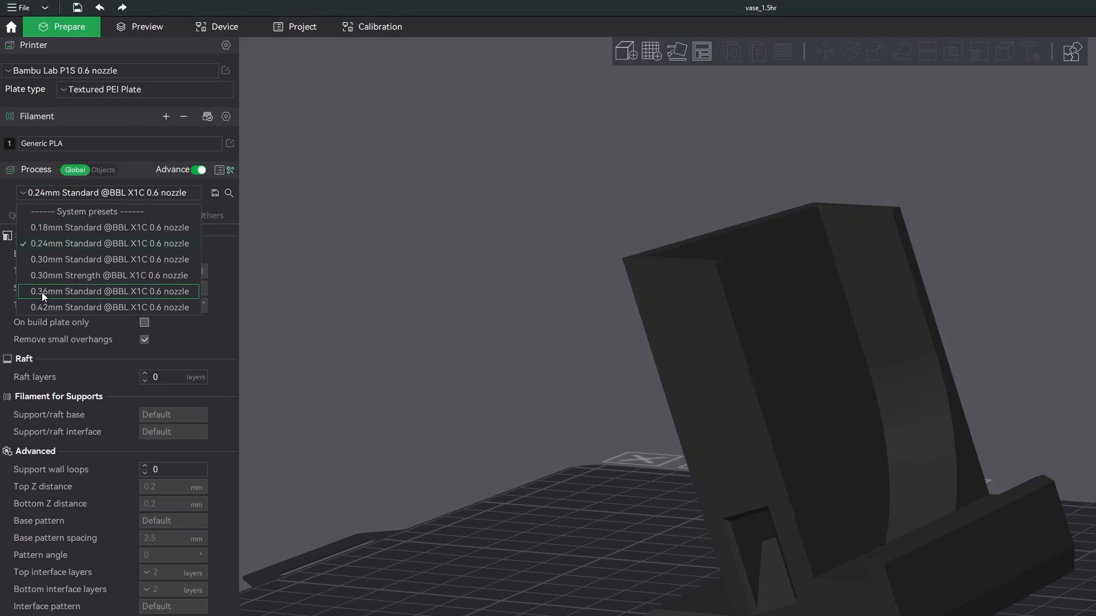
click(108, 291)
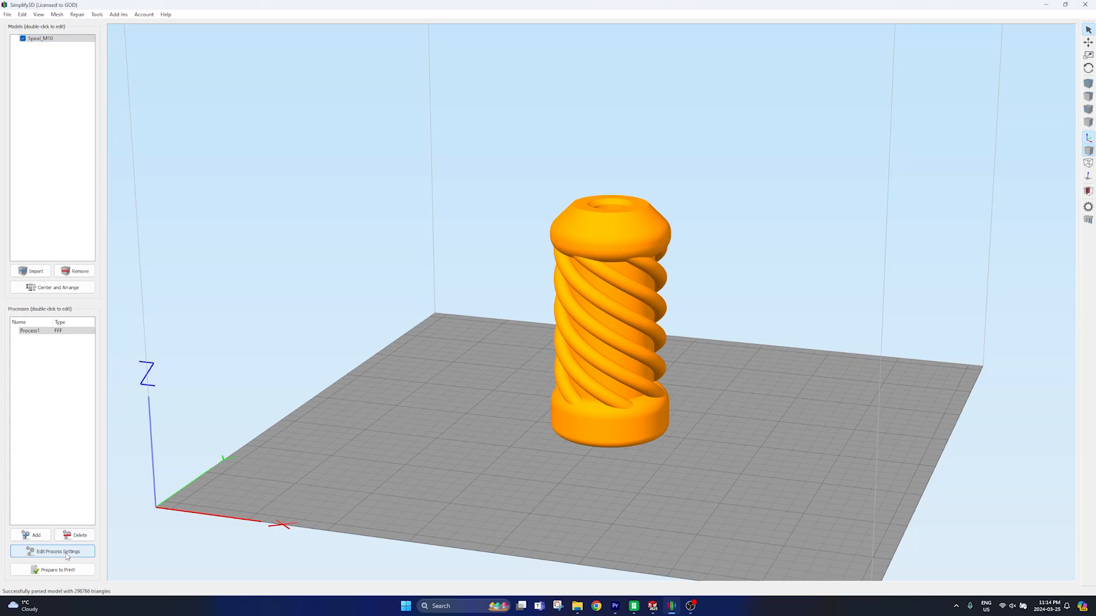
Show the process's Layer settings with solid layers, perimeter shells and start point options.
click(57, 551)
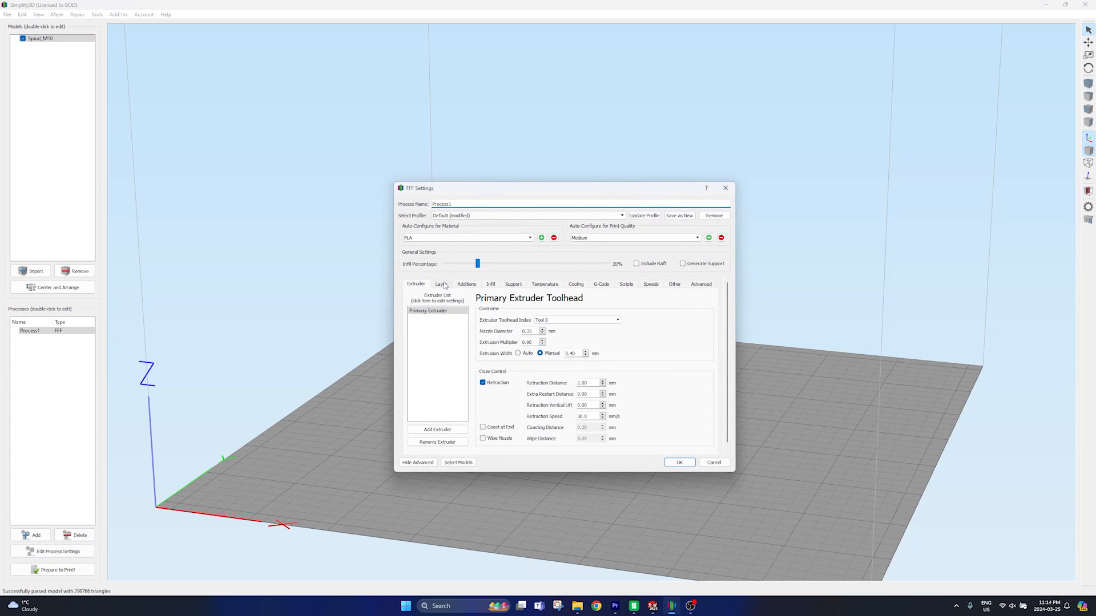
click(441, 284)
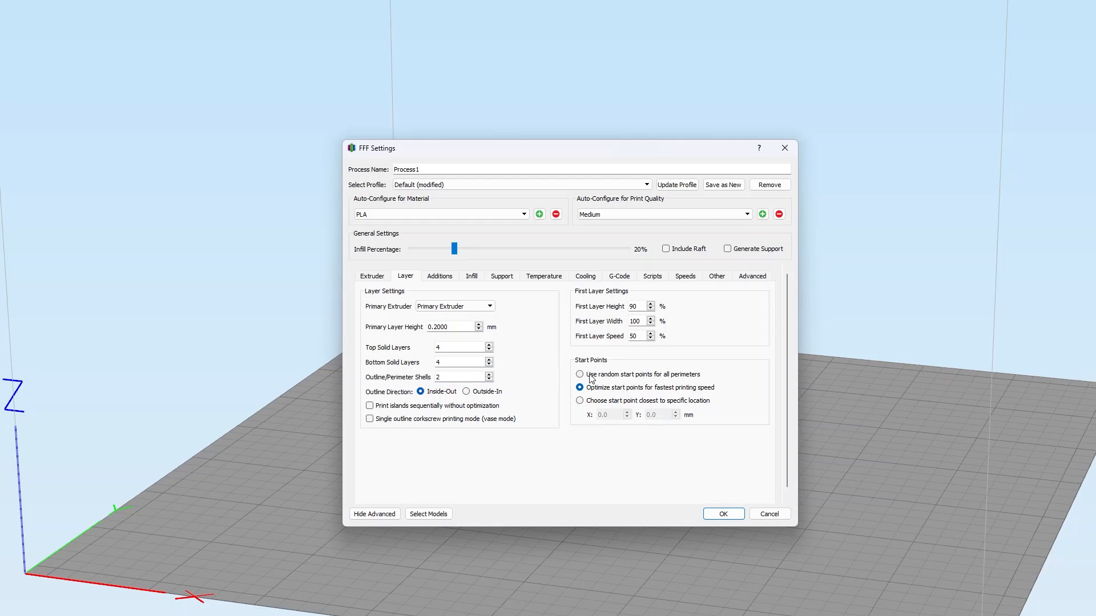
triple_click(457, 347)
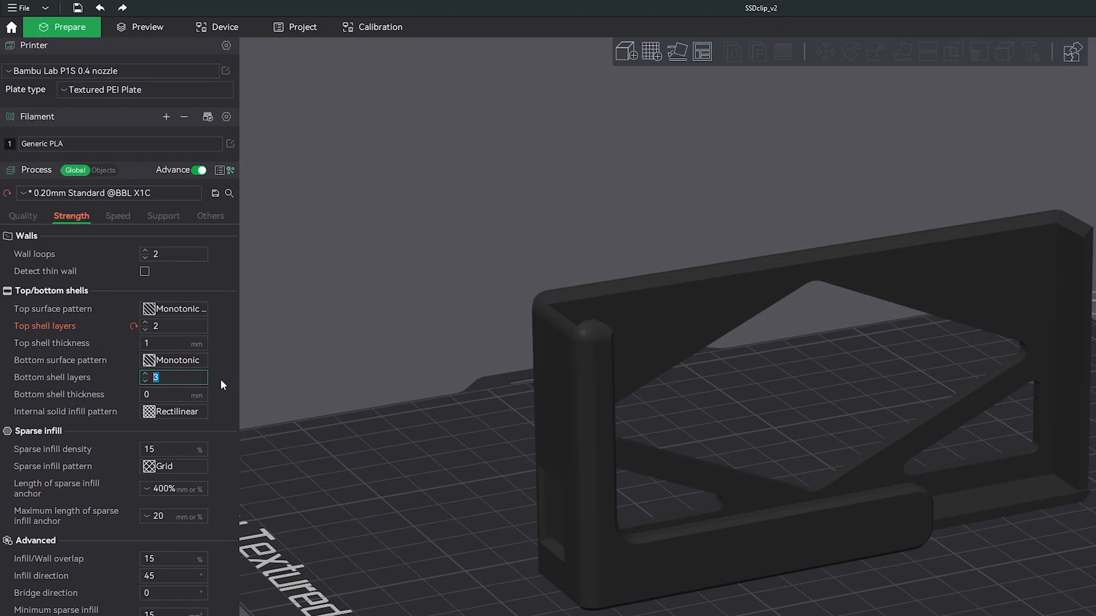
Reduce the top shell layers and set bottom shell layers to 1.
text(2)
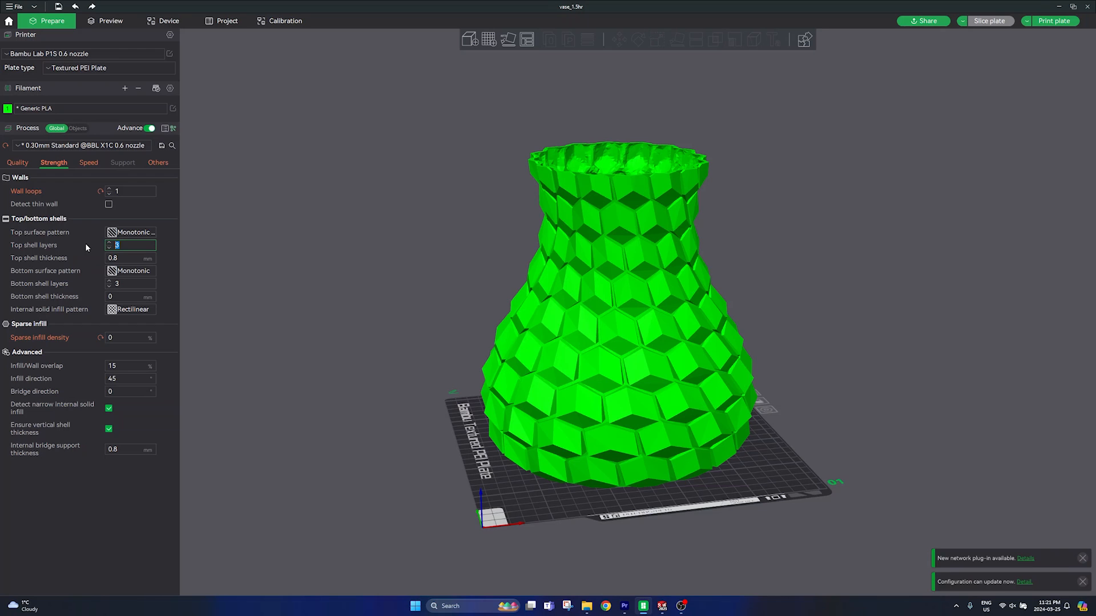
click(129, 283)
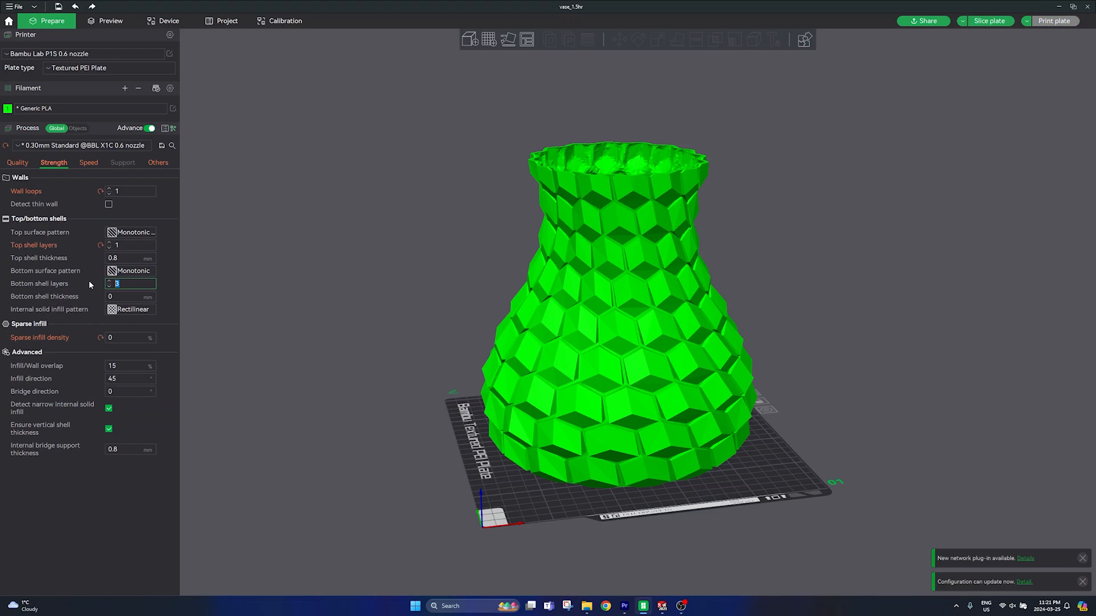
text(15)
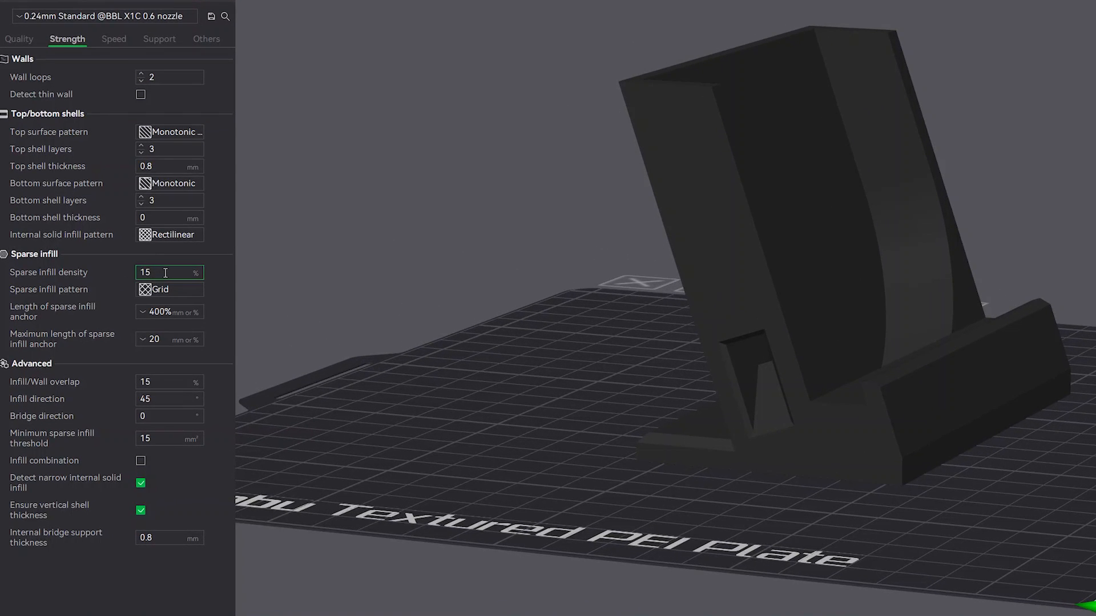
Set sparse infill density to 10% and choose the Gyroid infill pattern.
key(Backspace)
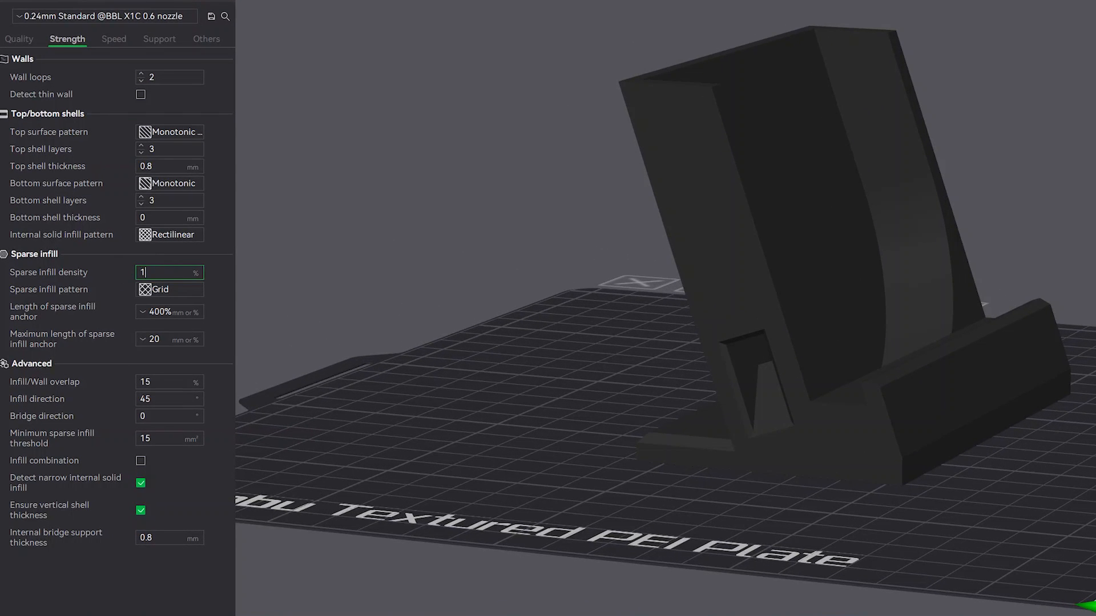
text(0)
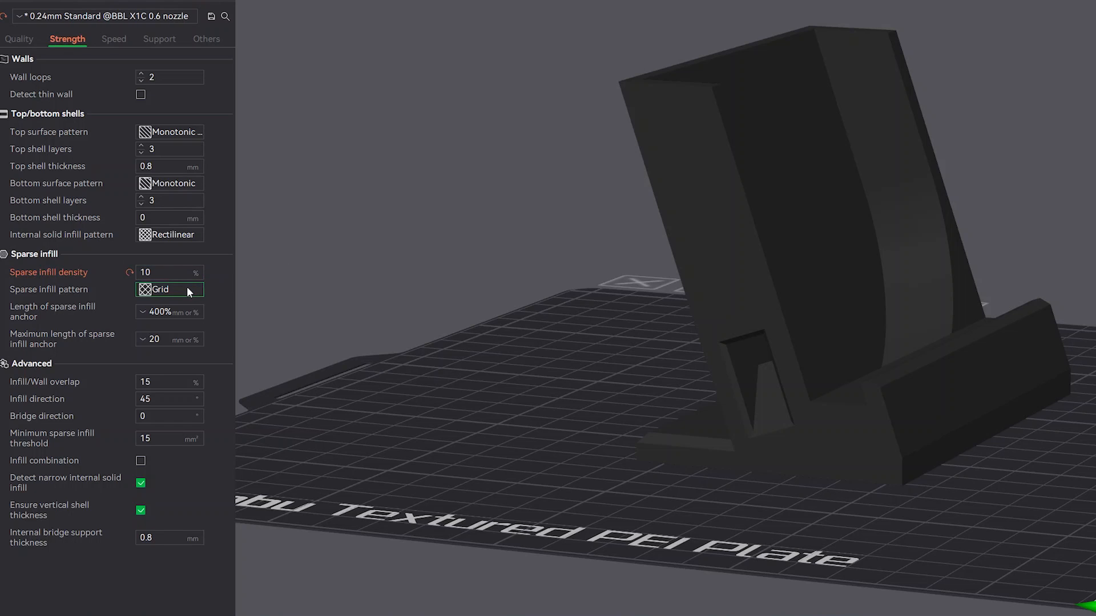
click(168, 288)
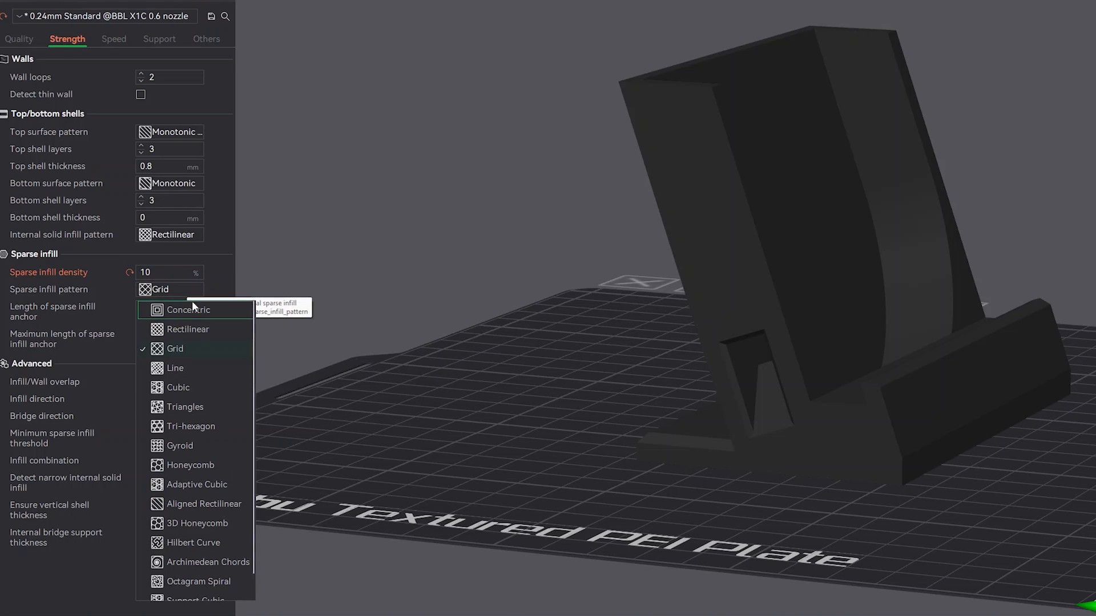
mouse_move(180, 445)
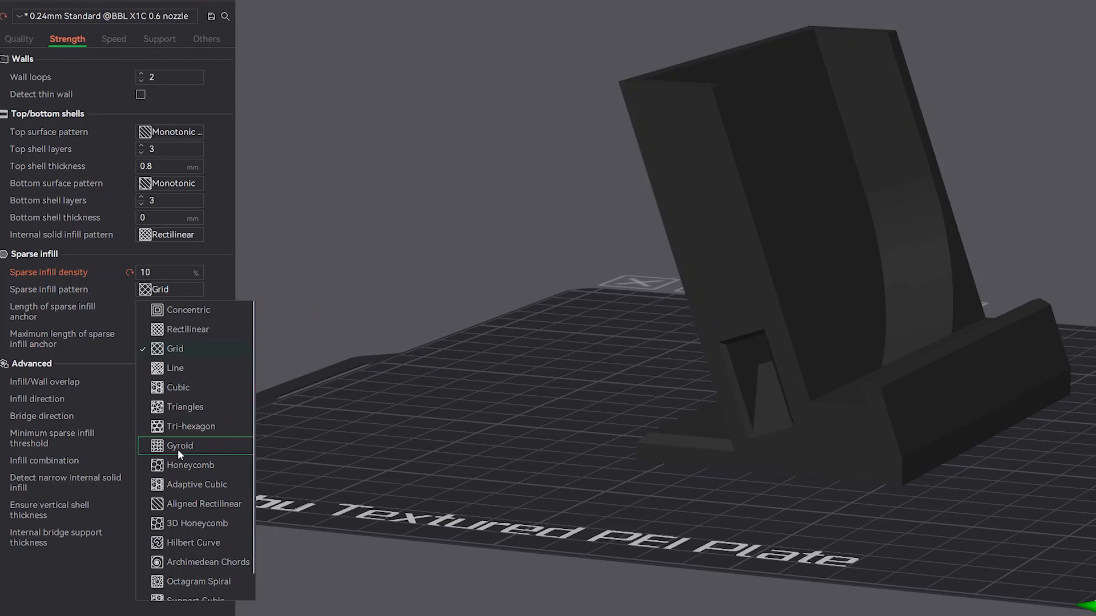
mouse_move(210, 448)
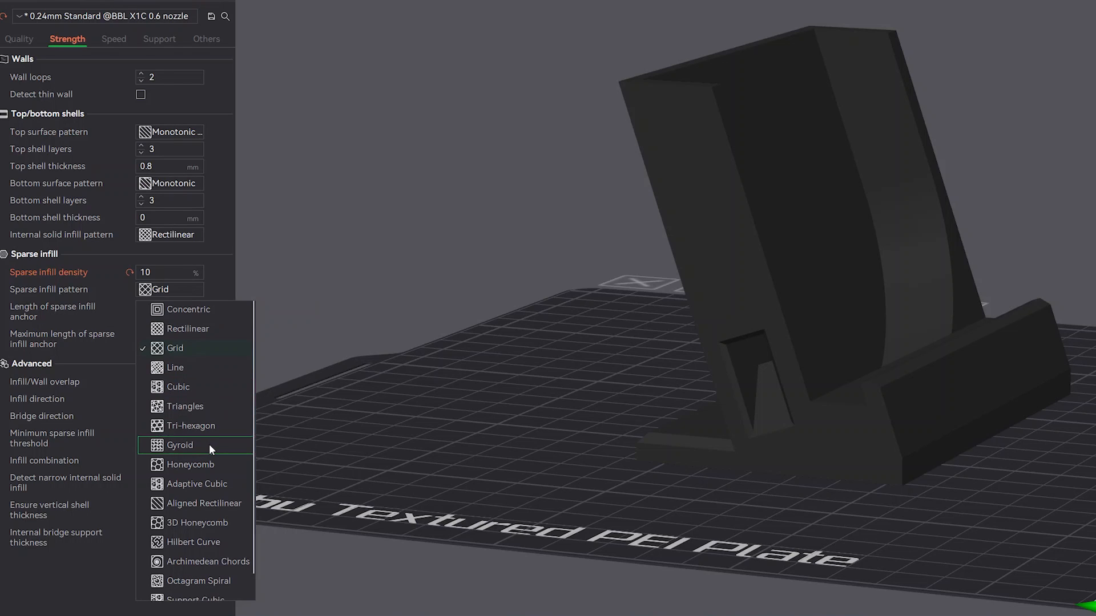
click(179, 445)
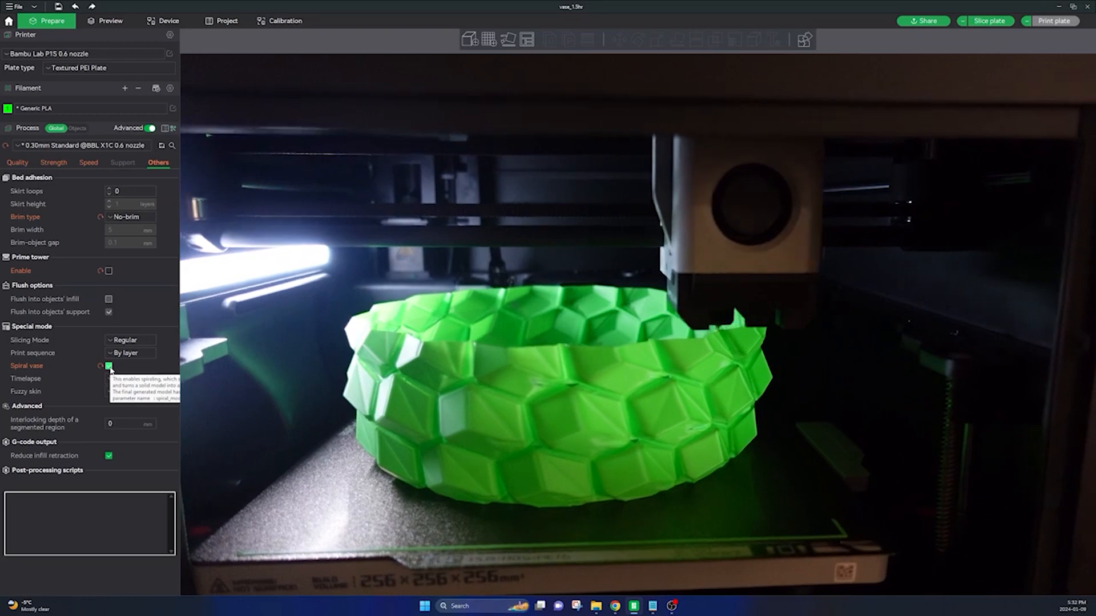
Enable Spiral vase under Special mode for the vase.
click(108, 365)
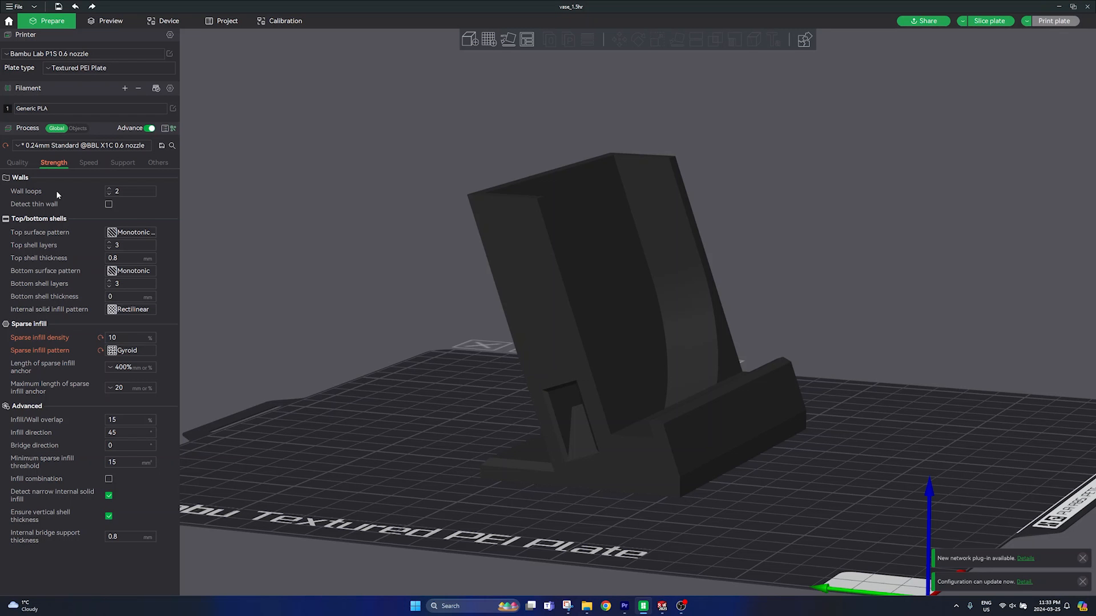
Set the stand's seam position to Nearest in the Quality settings.
click(17, 172)
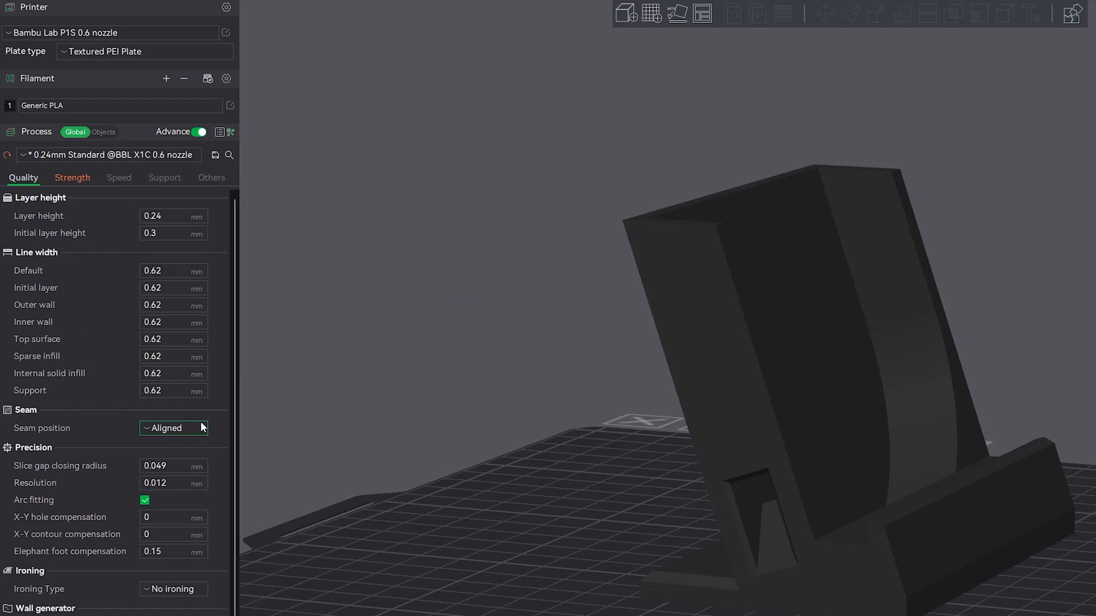
click(173, 428)
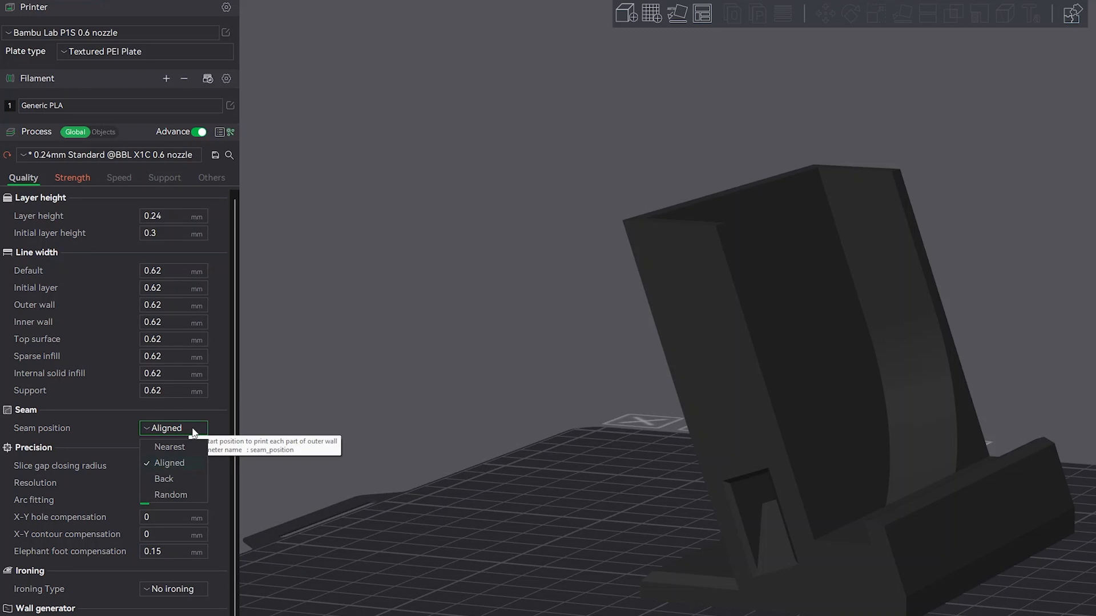
mouse_move(169, 447)
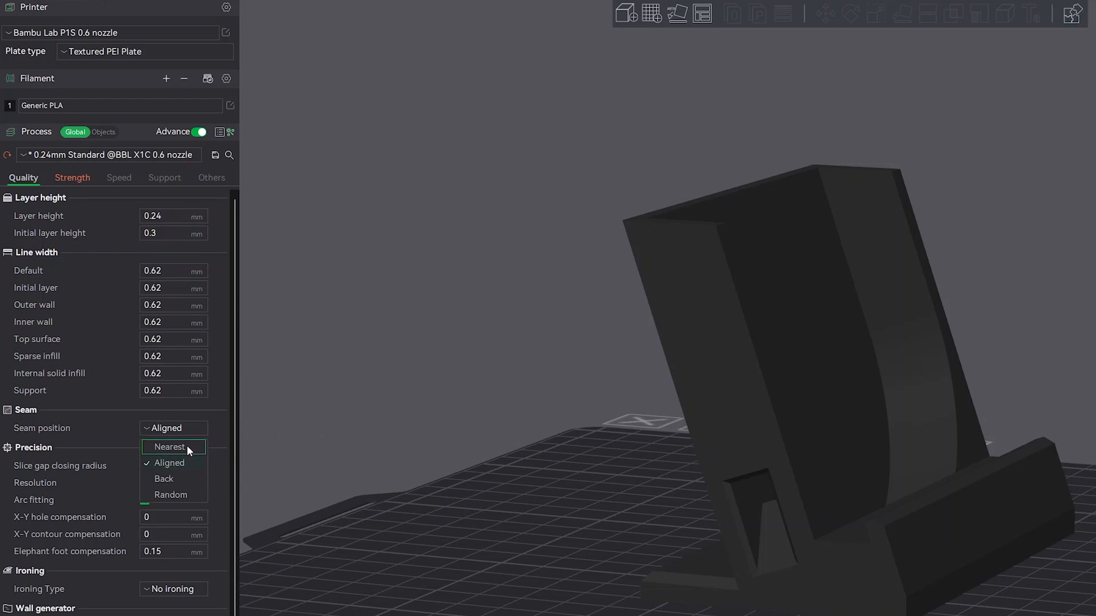
click(169, 446)
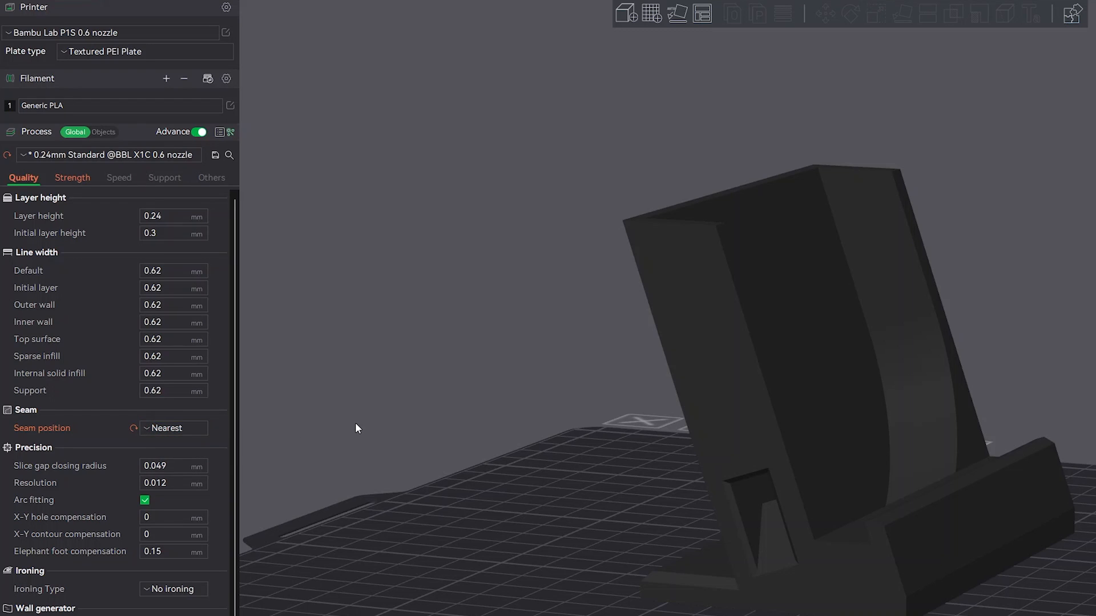
click(159, 162)
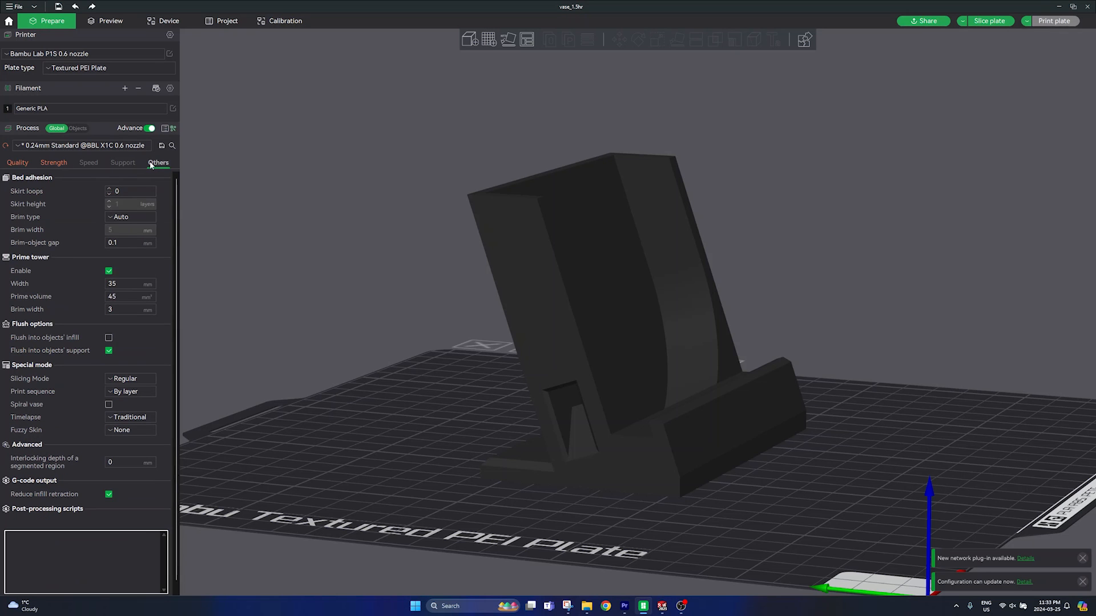
Set Brim type to No-brim and confirm Raft layers stays at 0 under Support.
click(130, 191)
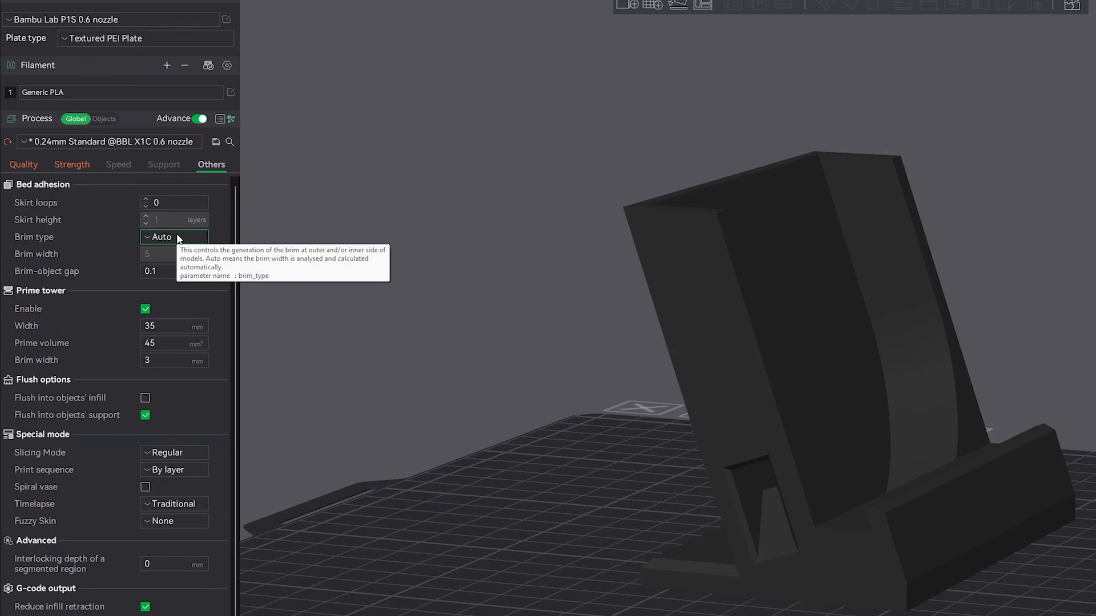
click(173, 237)
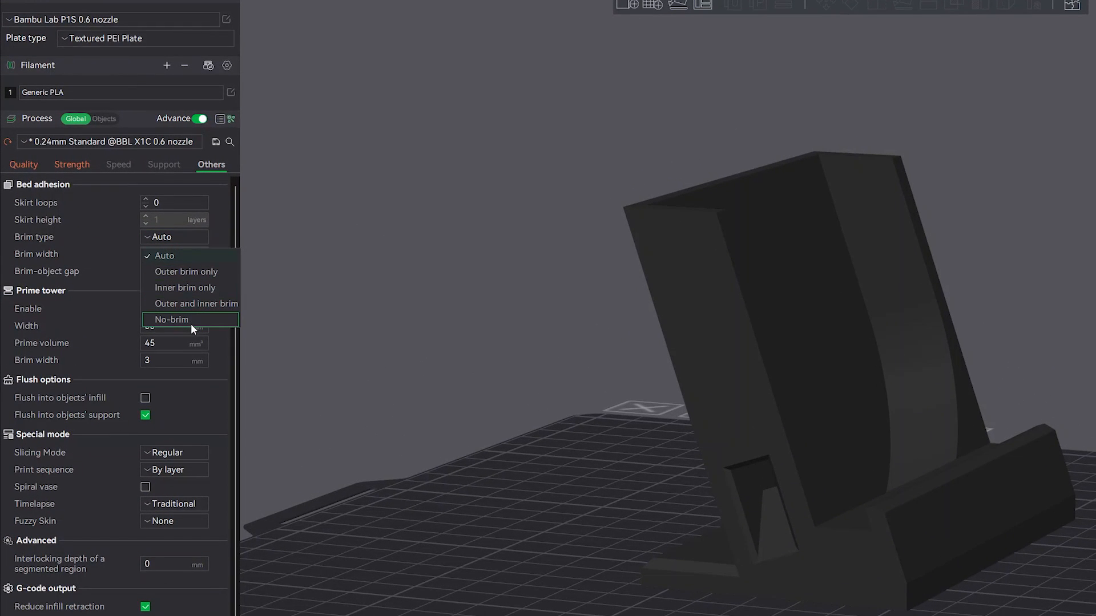
mouse_move(200, 324)
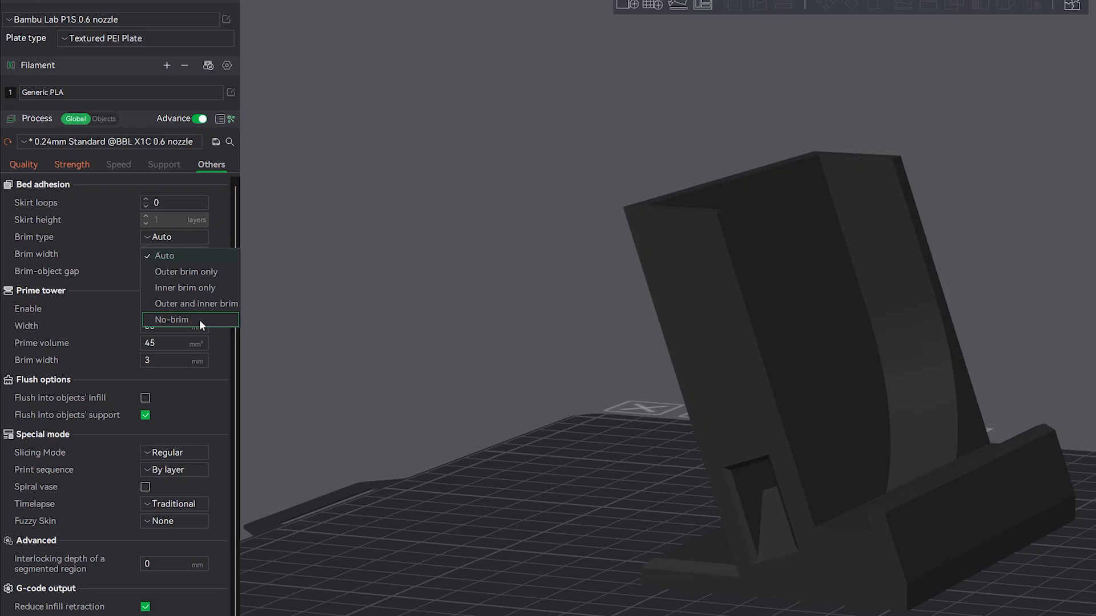
click(173, 320)
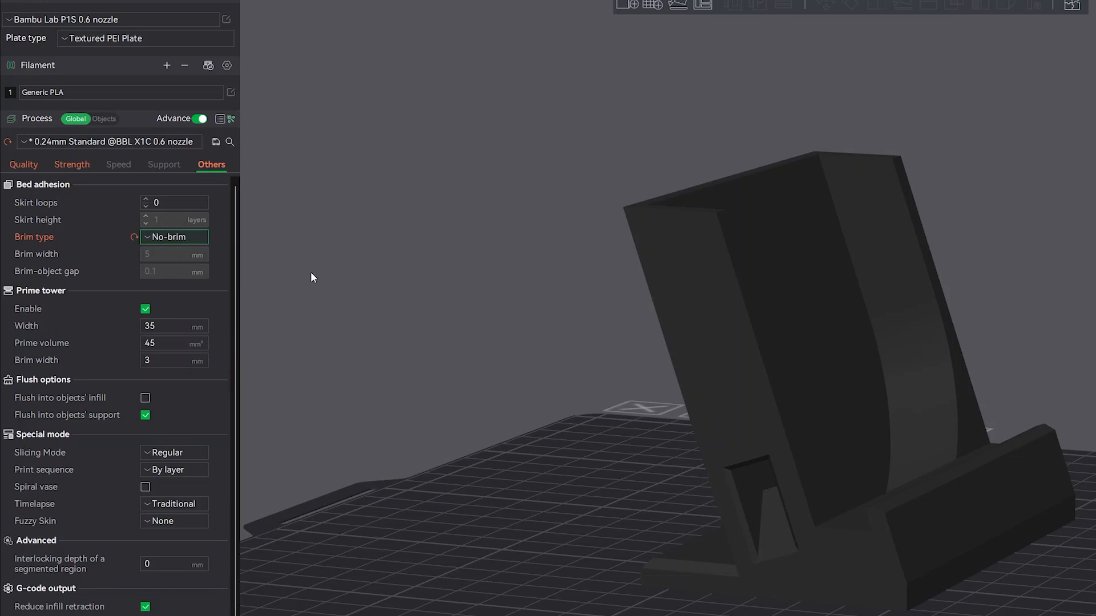
mouse_move(165, 168)
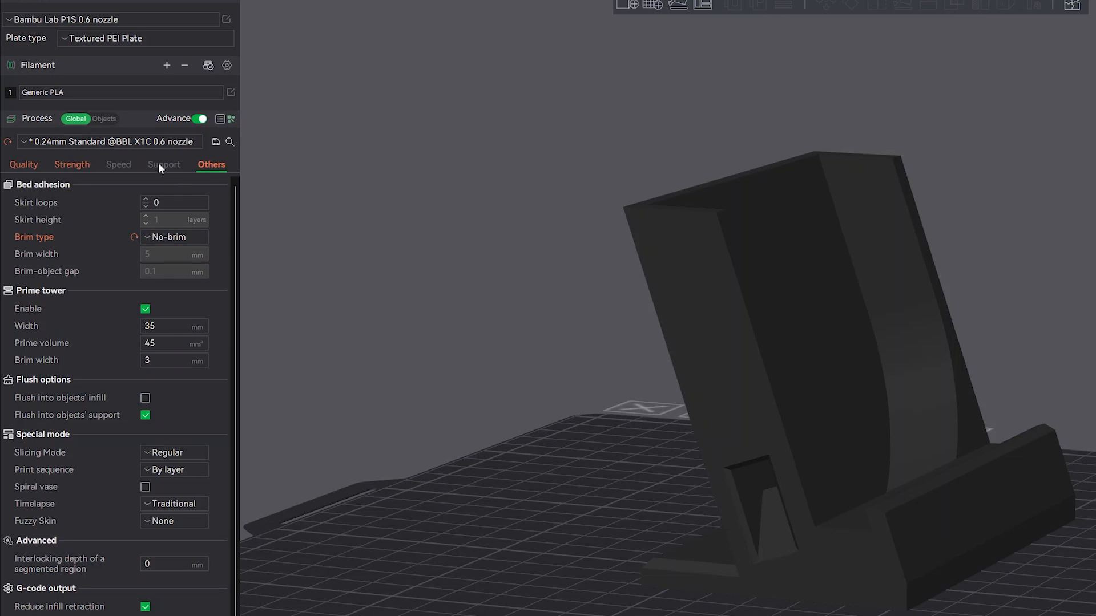
click(165, 164)
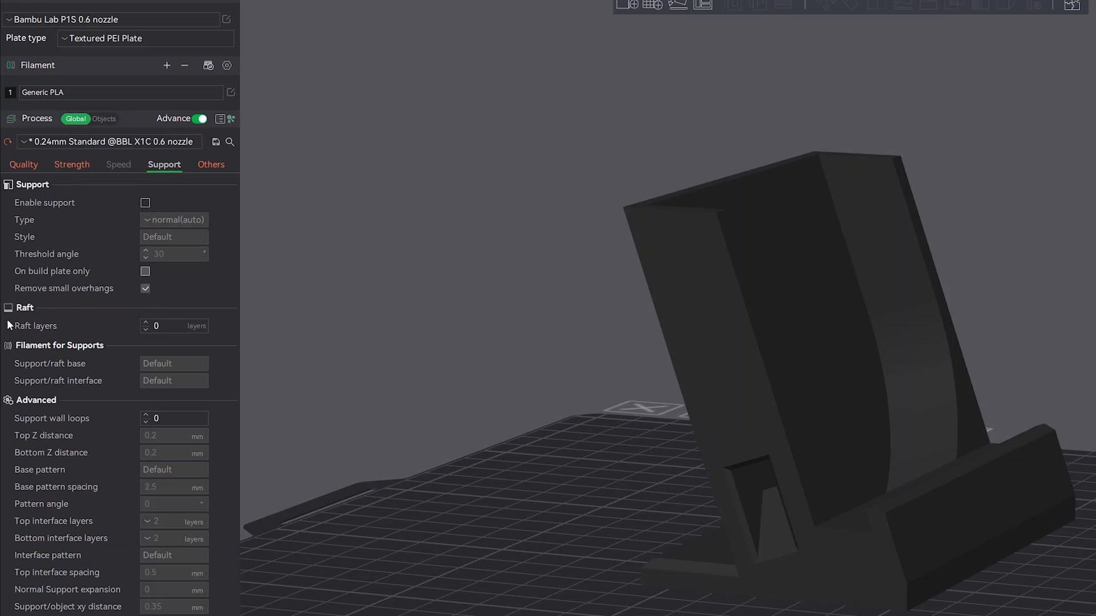
mouse_move(173, 326)
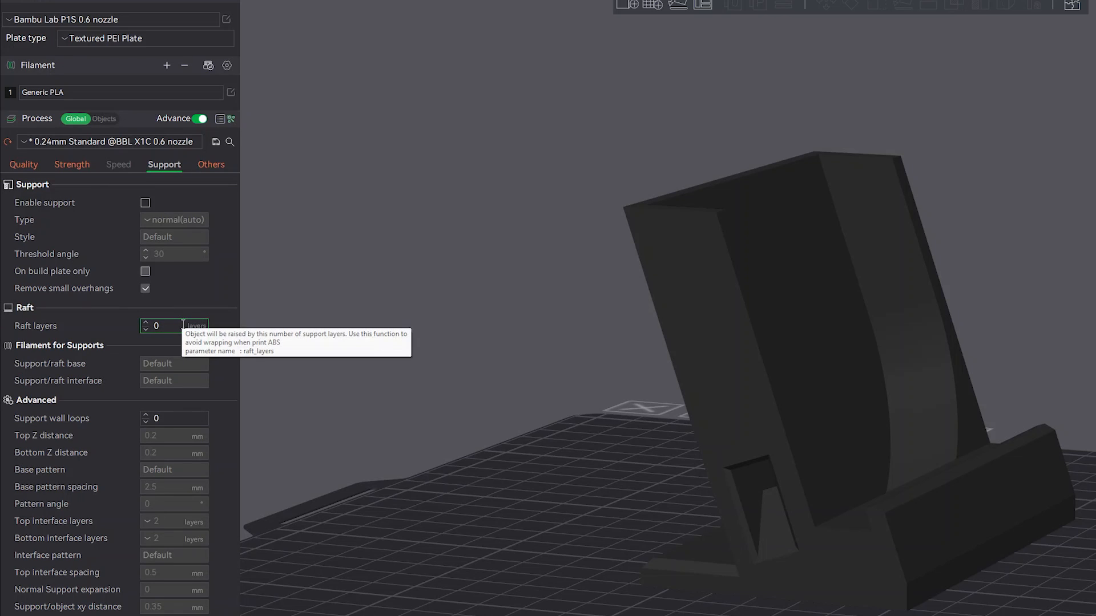
mouse_move(185, 320)
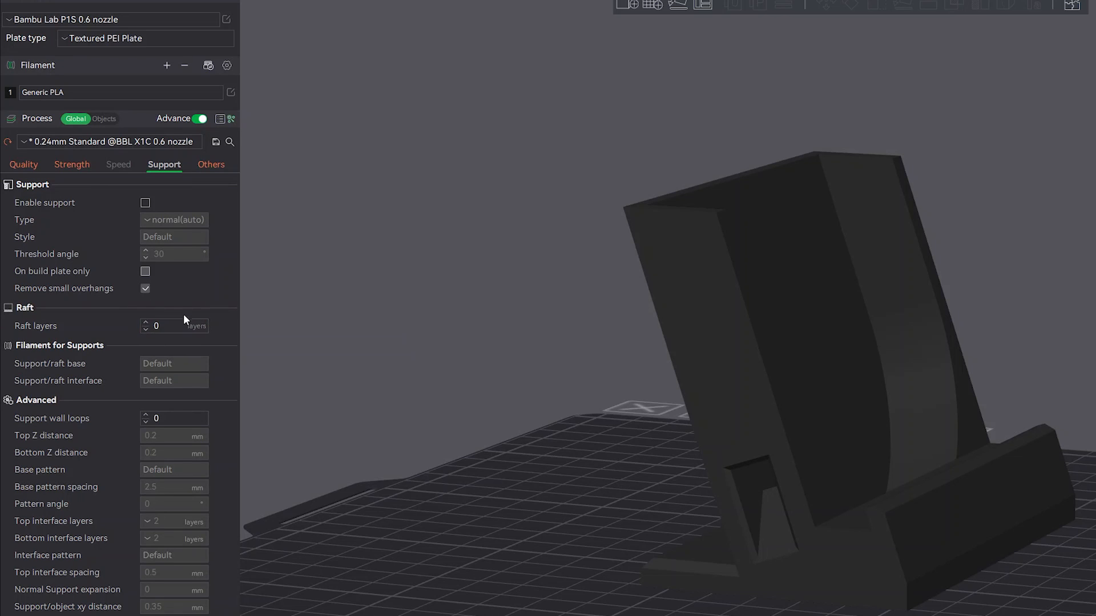
click(173, 325)
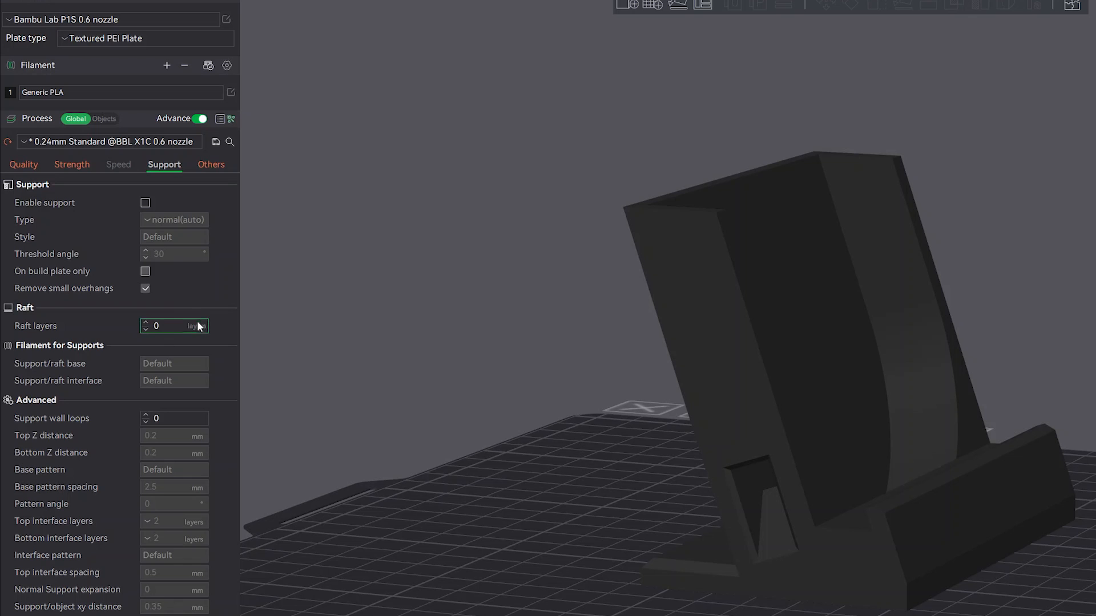